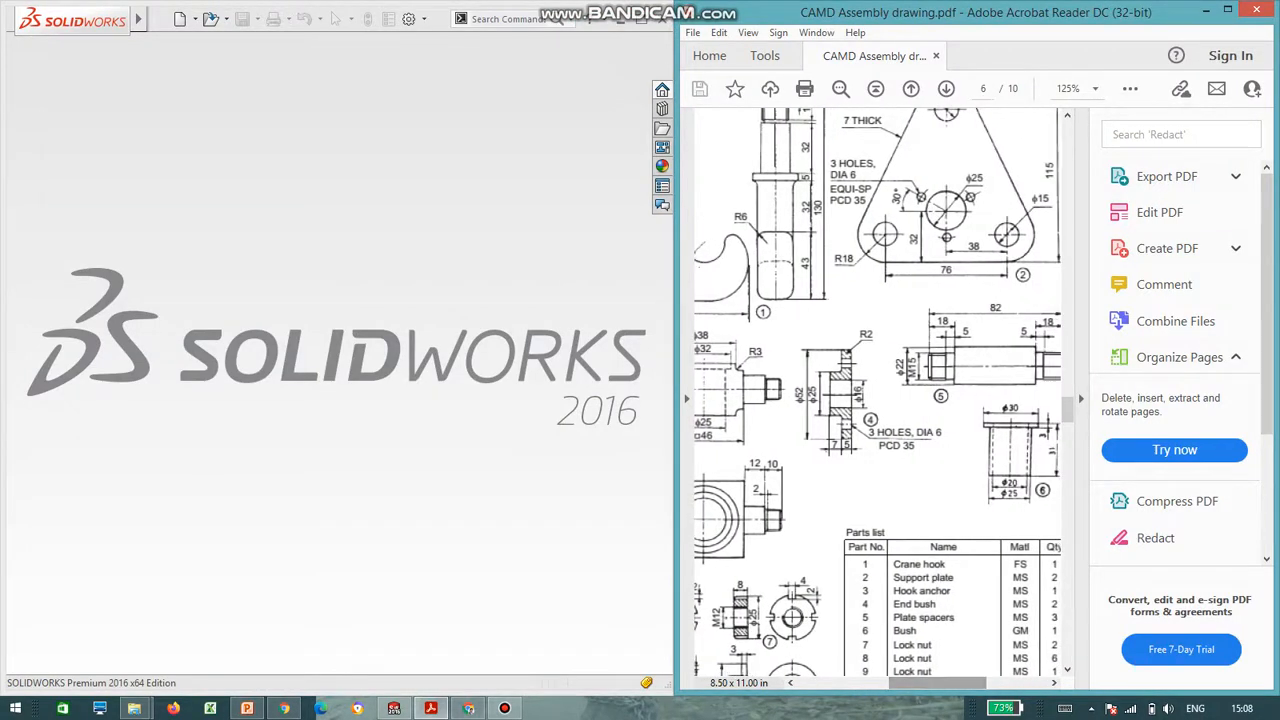
- Scroll the PDF down to the triangular 7 mm plate drawing with three holes
scroll("down", 3)
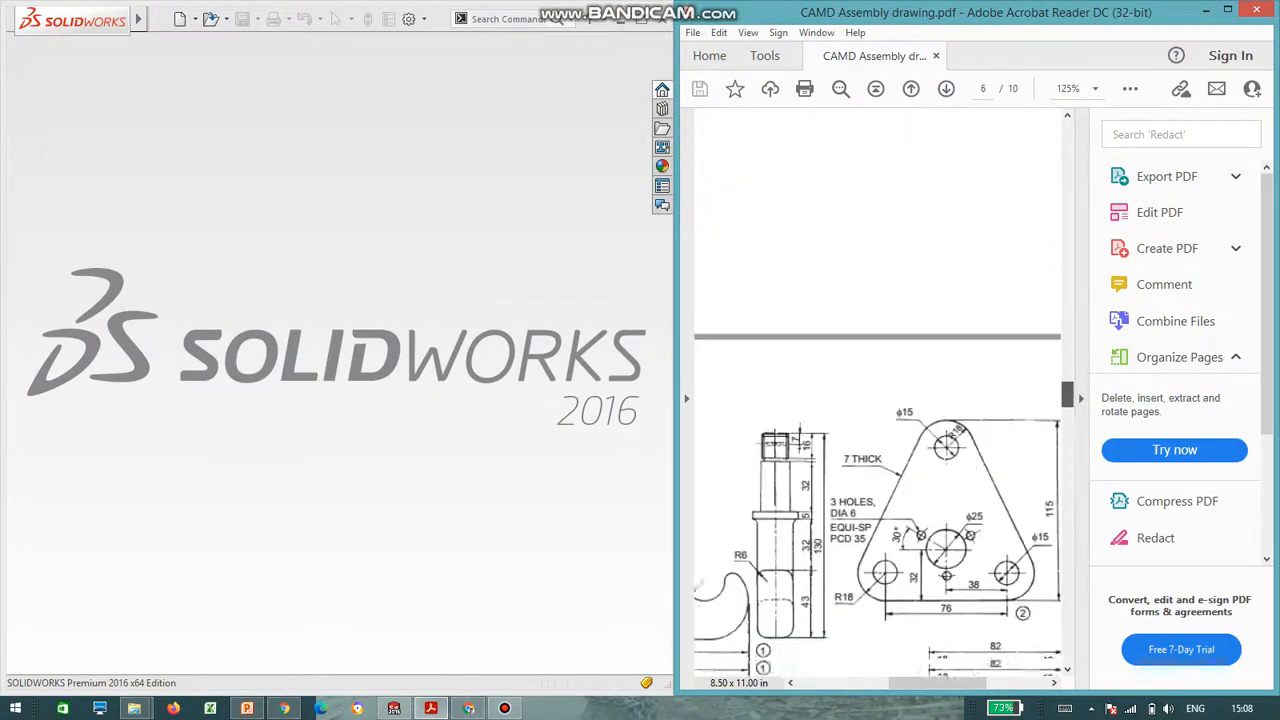
scroll("down", 3)
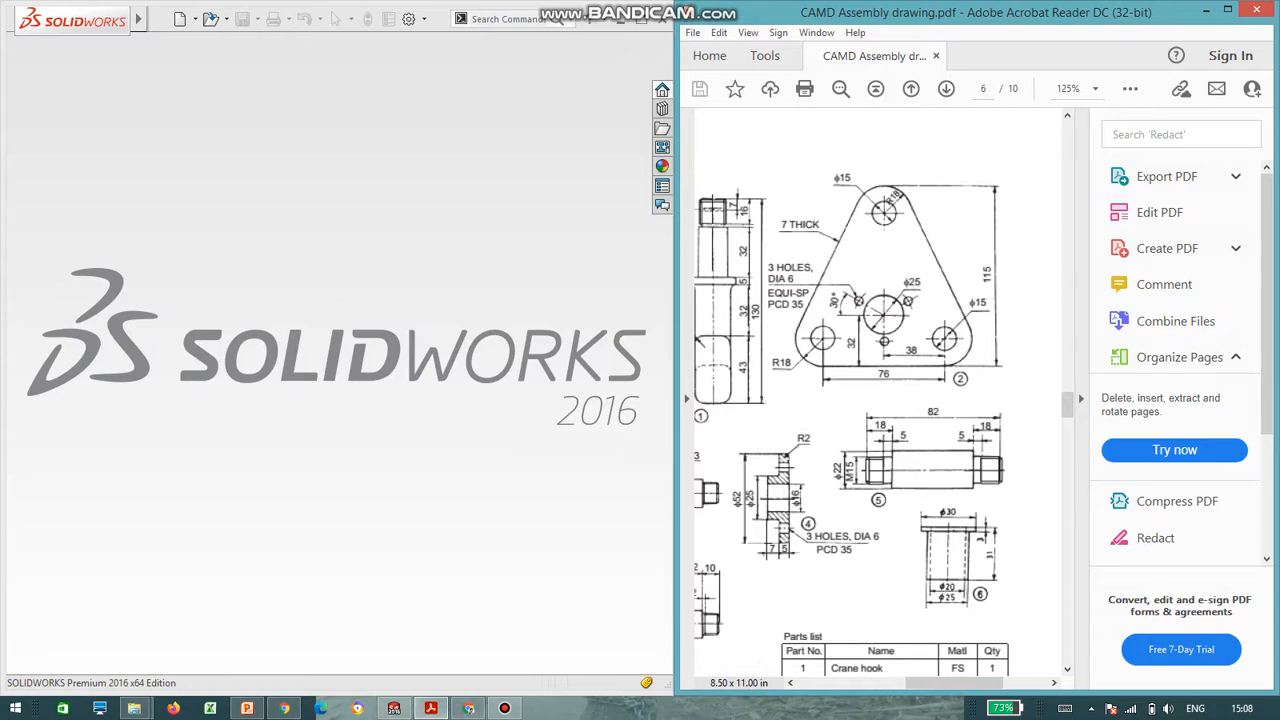
- Start a new part and begin a Front Plane sketch with a 76 centreline
left_click(180, 18)
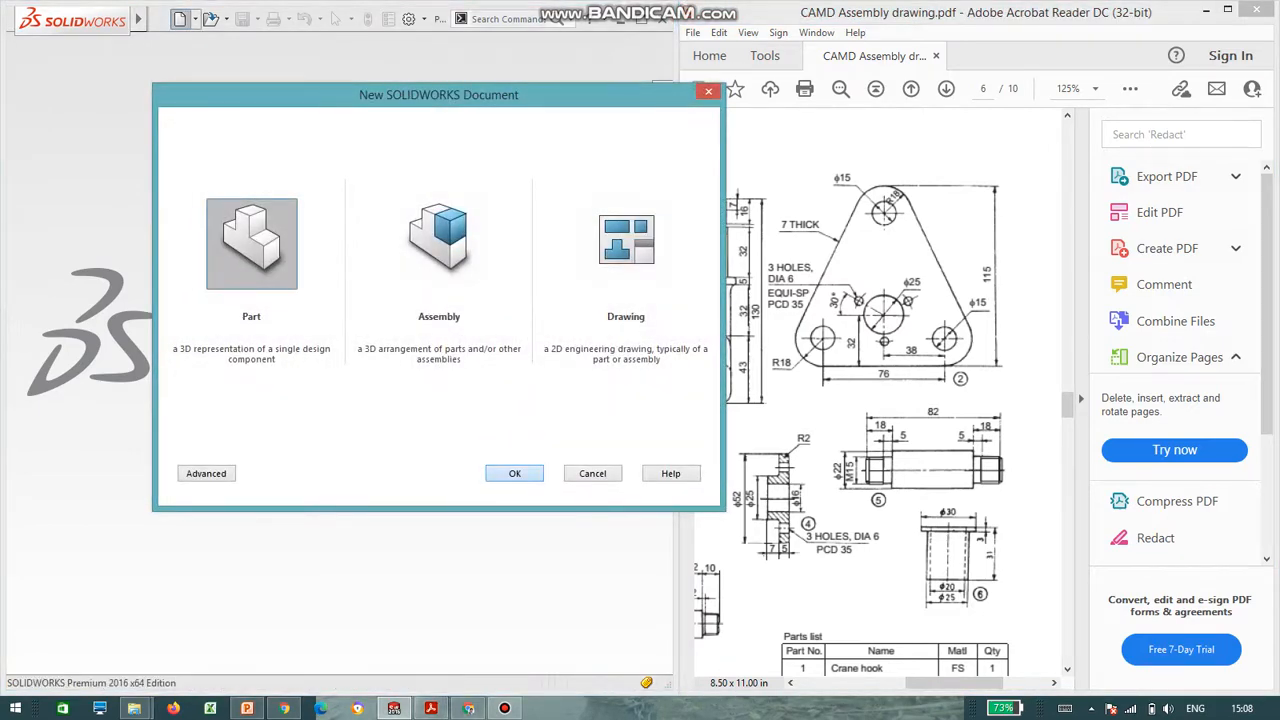
left_click(514, 472)
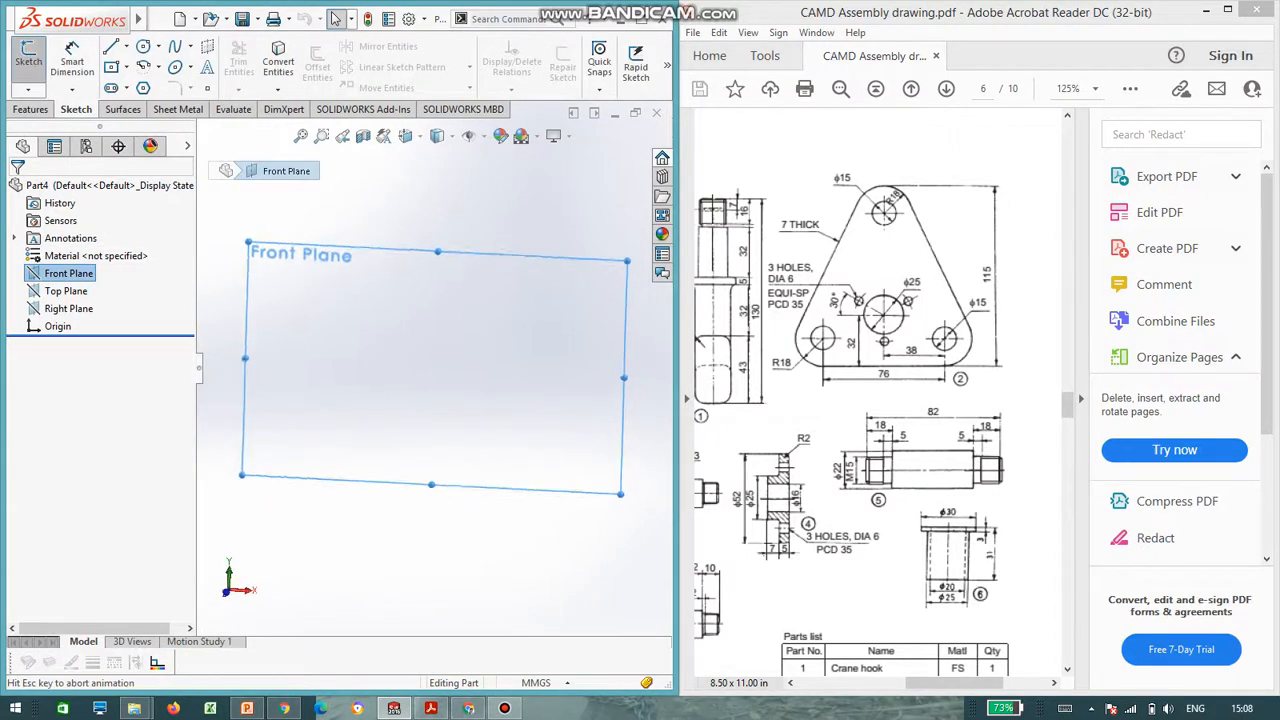
left_click(140, 46)
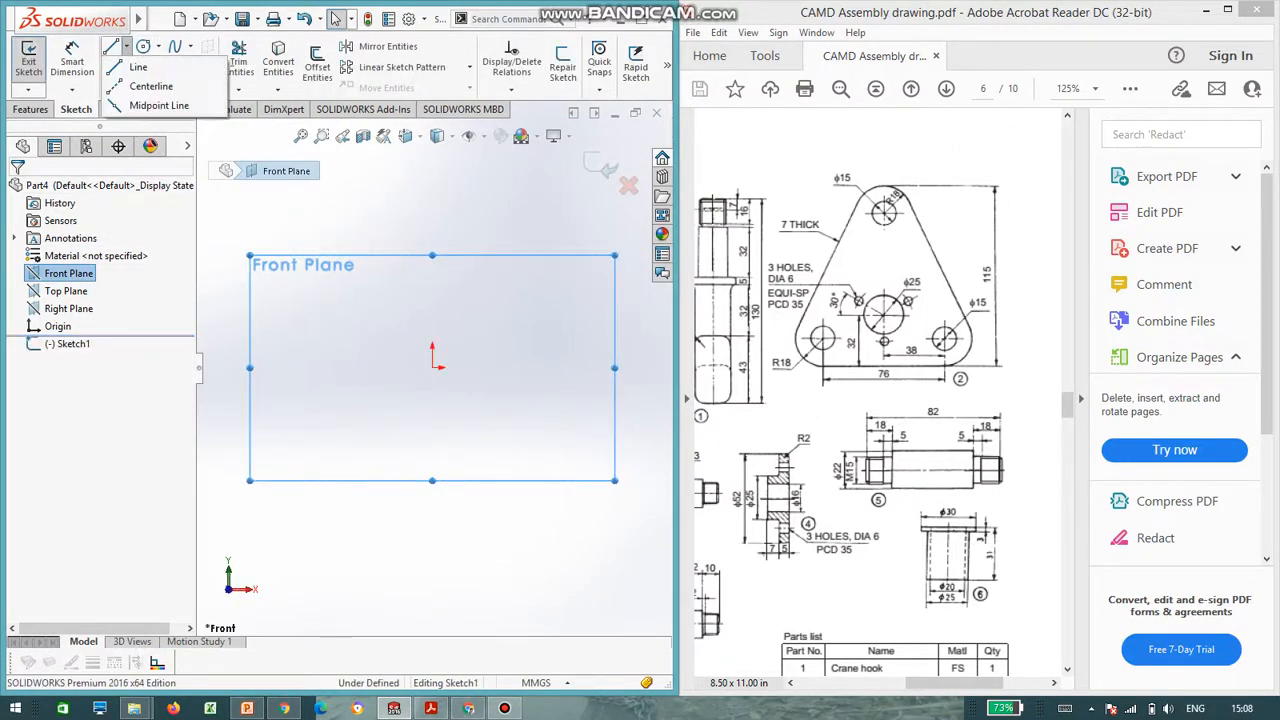
left_click(138, 68)
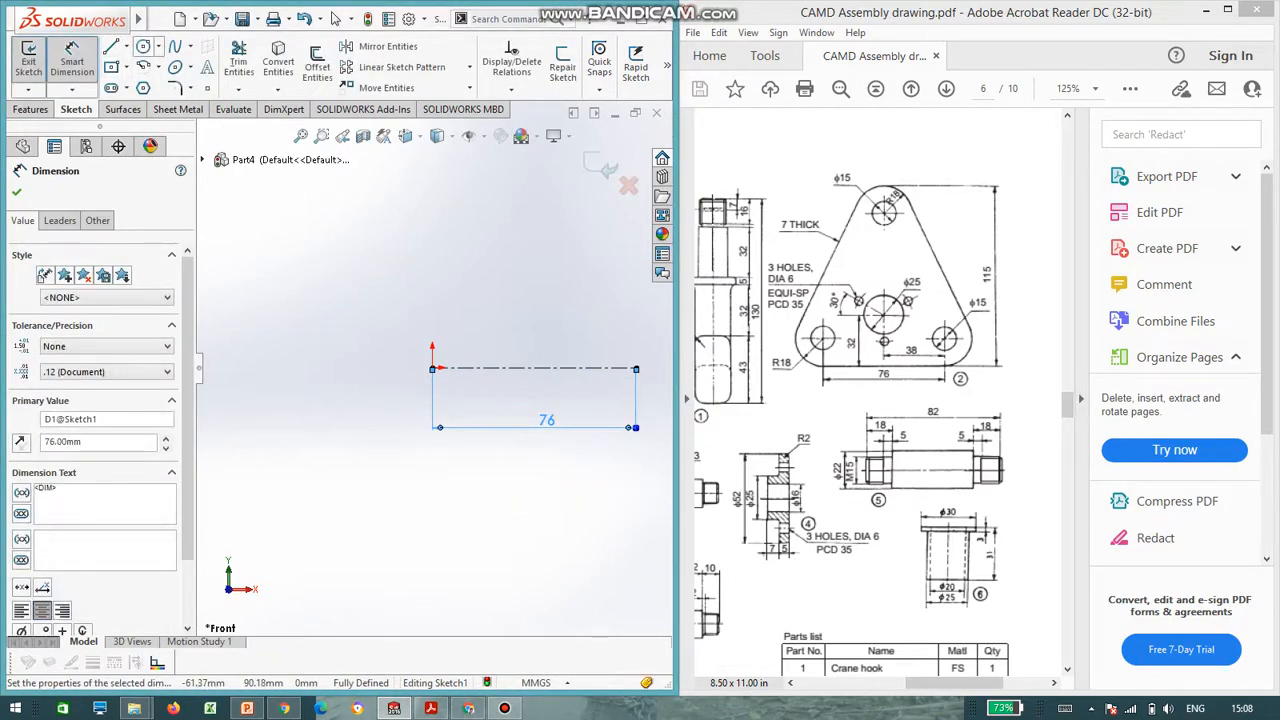
- Draw two concentric circle pairs, Ø15 inside Ø36, spaced 76 apart and dimension them
left_click(144, 46)
type("15")
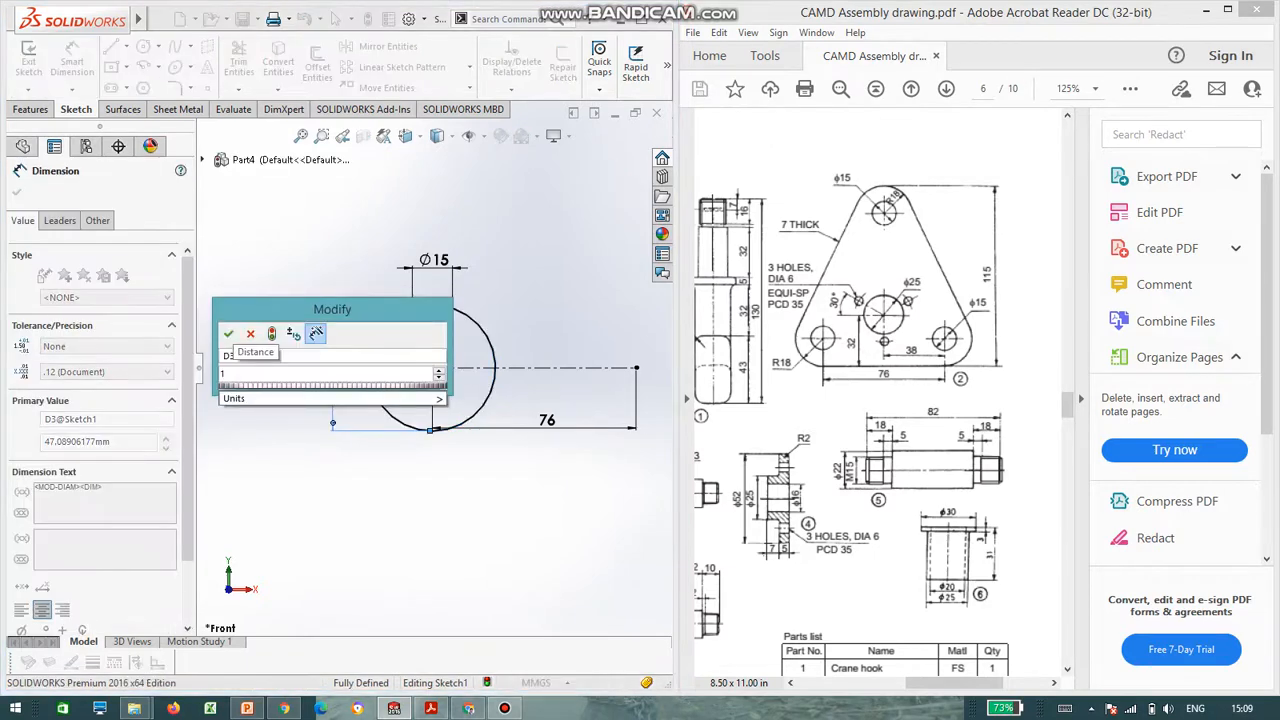
left_click(228, 332)
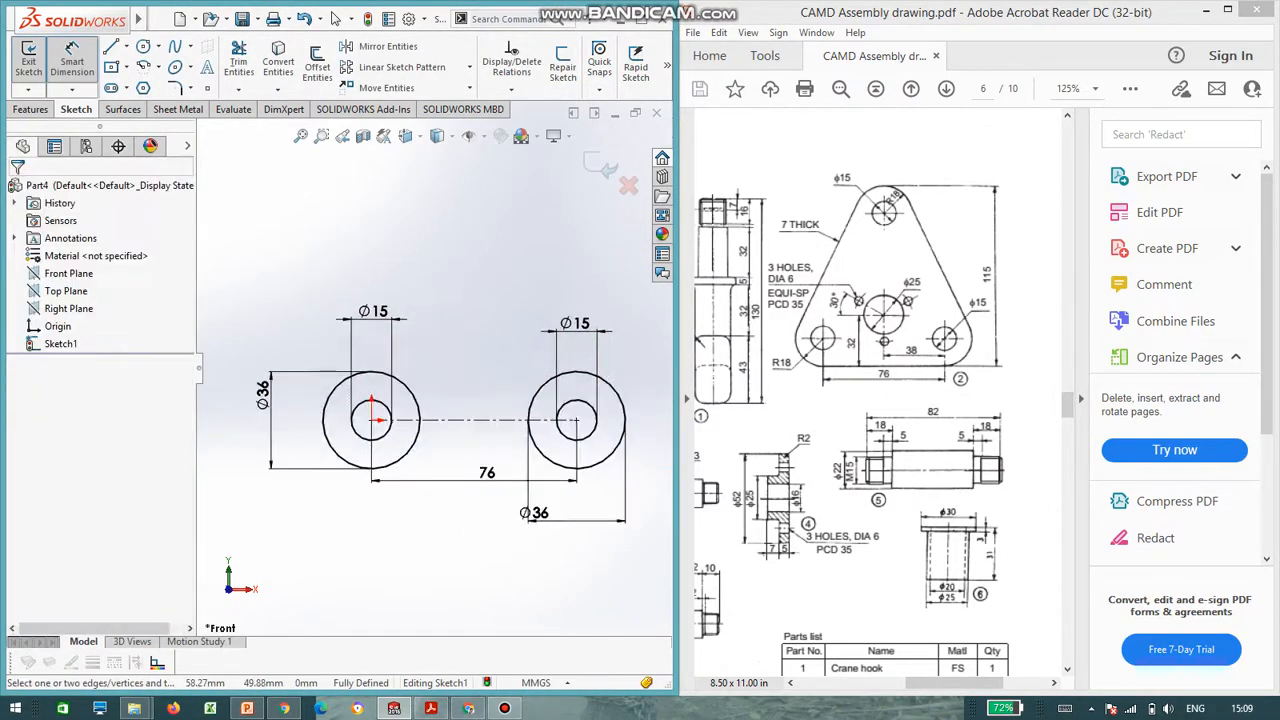
left_click(128, 46)
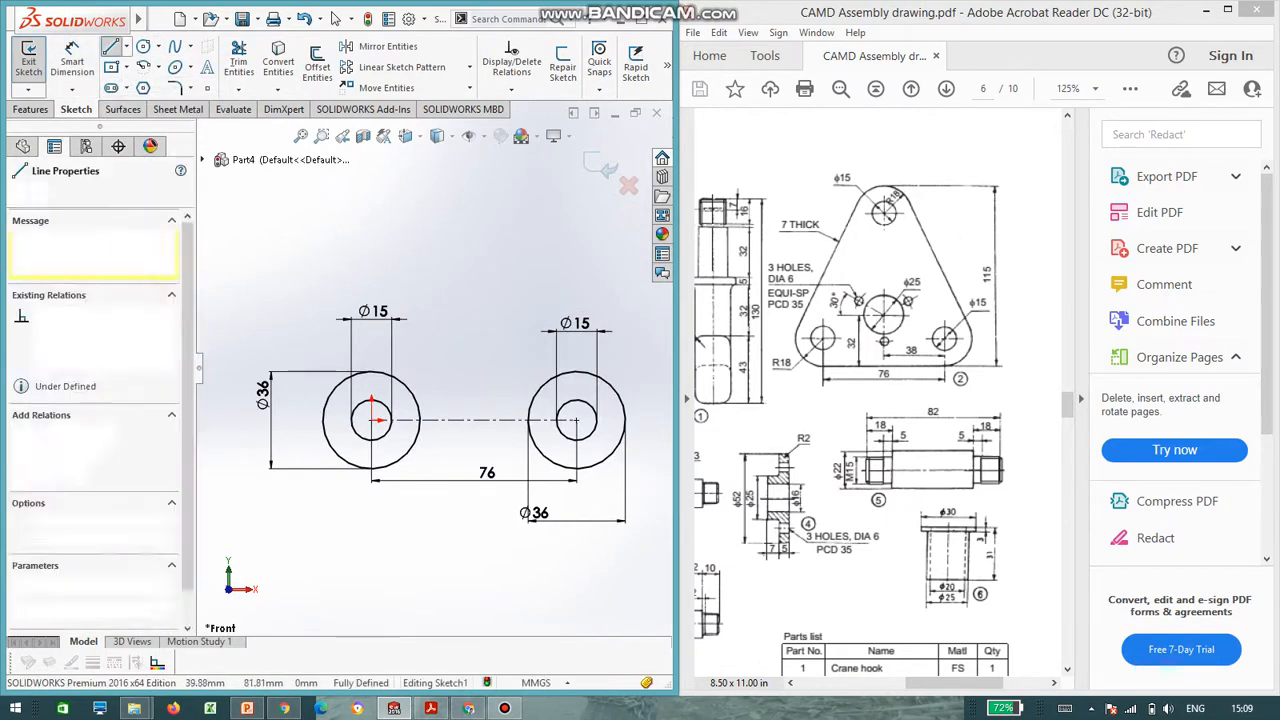
left_click_drag(478, 200, 478, 490)
type("7")
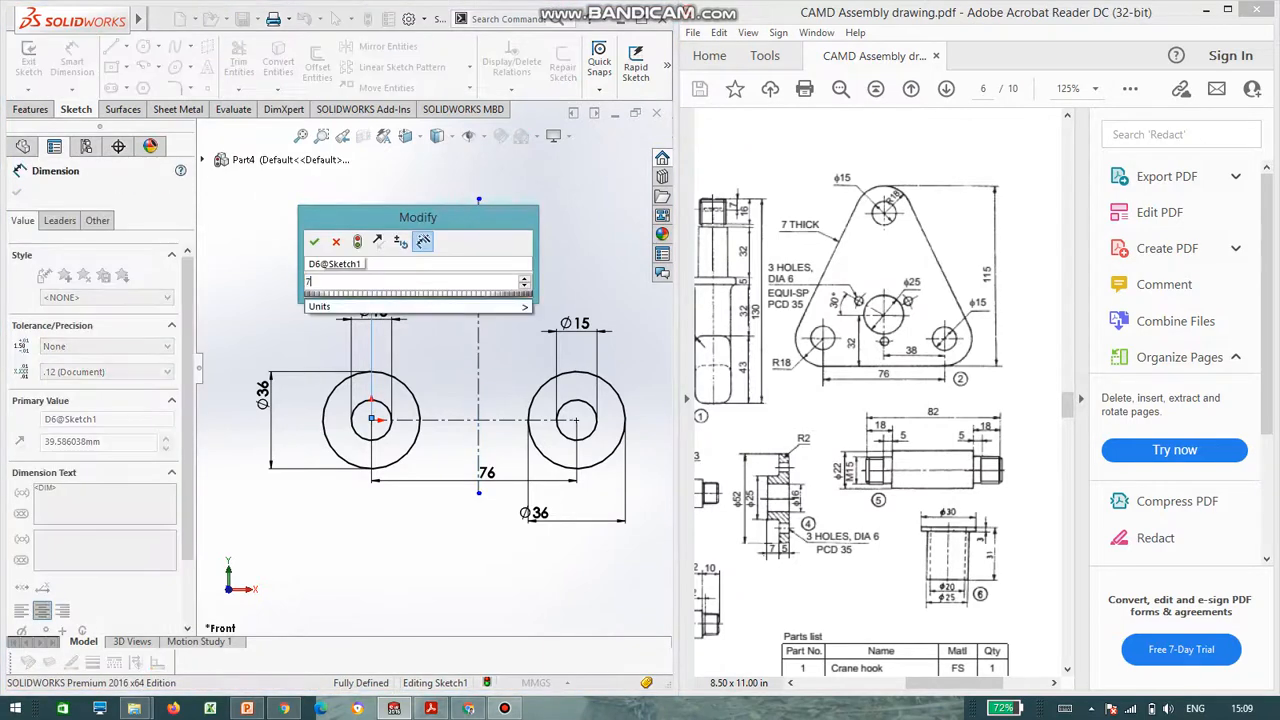
- Add the apex circle pair 115 up and 38 across, Ø15 with outer dimension 18
left_click(314, 240)
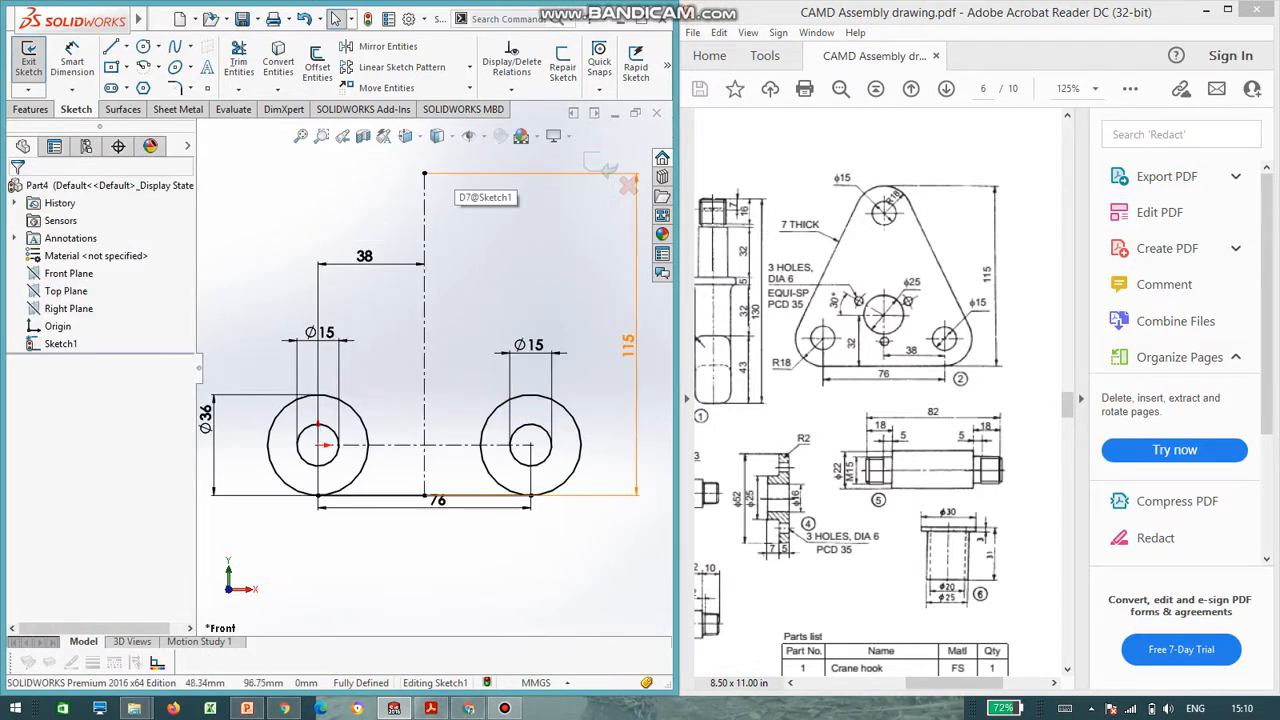
left_click(128, 46)
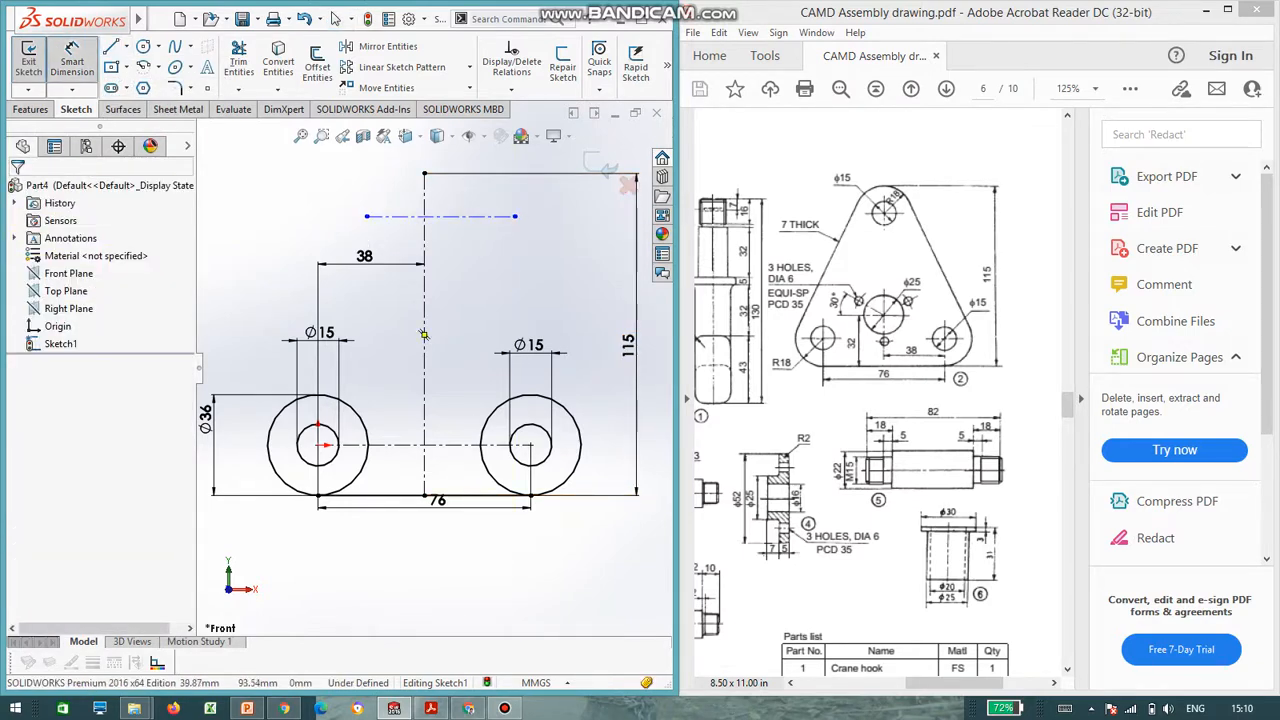
left_click(440, 216)
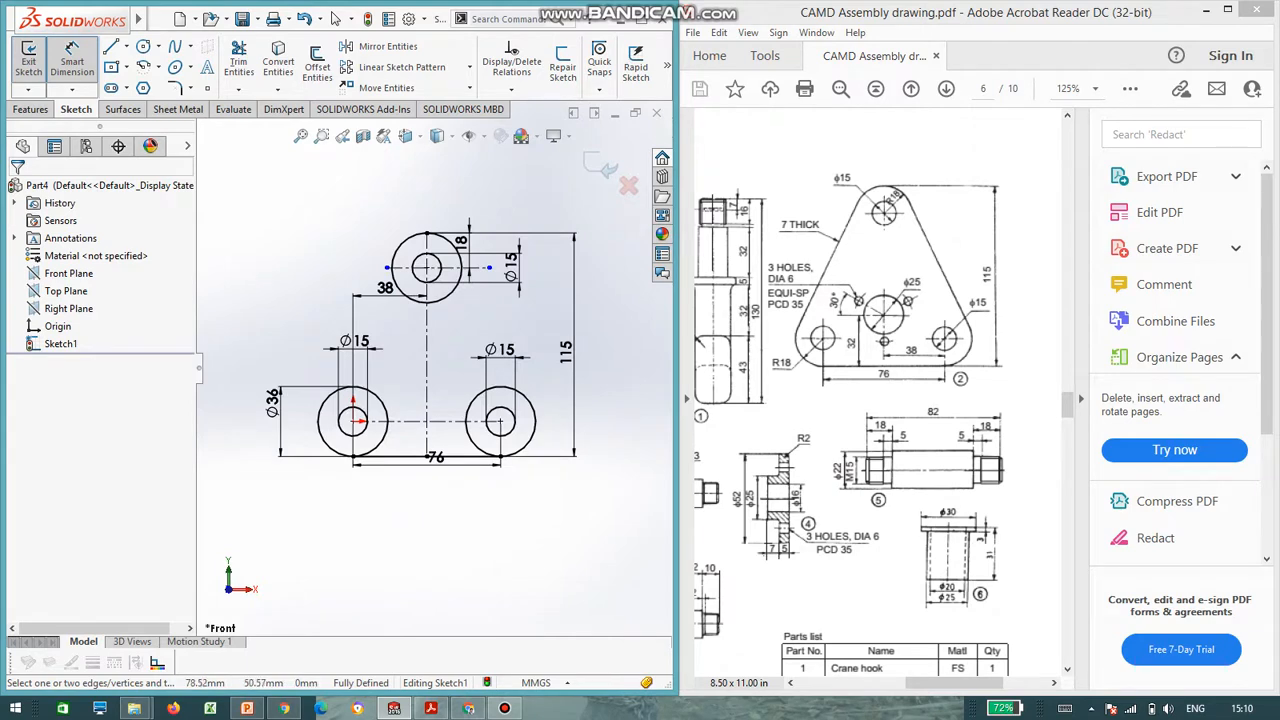
- Draw left and right side lines tangent to the outer circles, then a centre circle
left_click(112, 46)
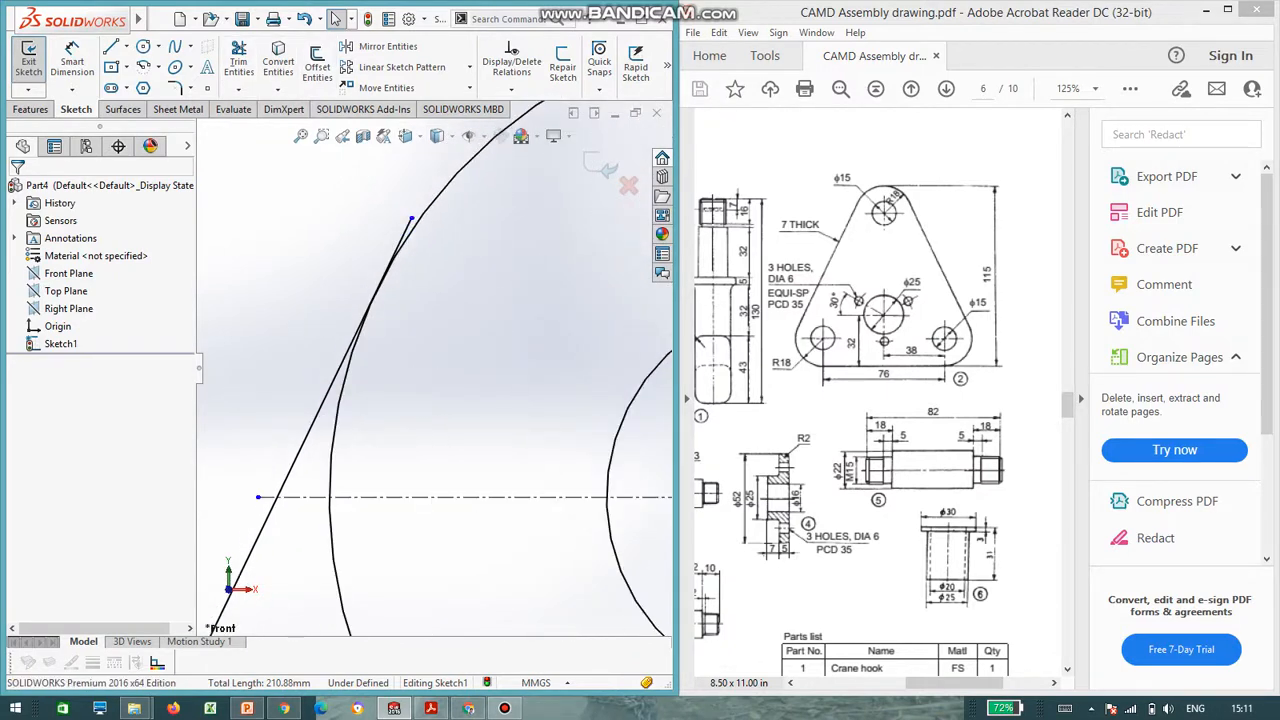
left_click(238, 60)
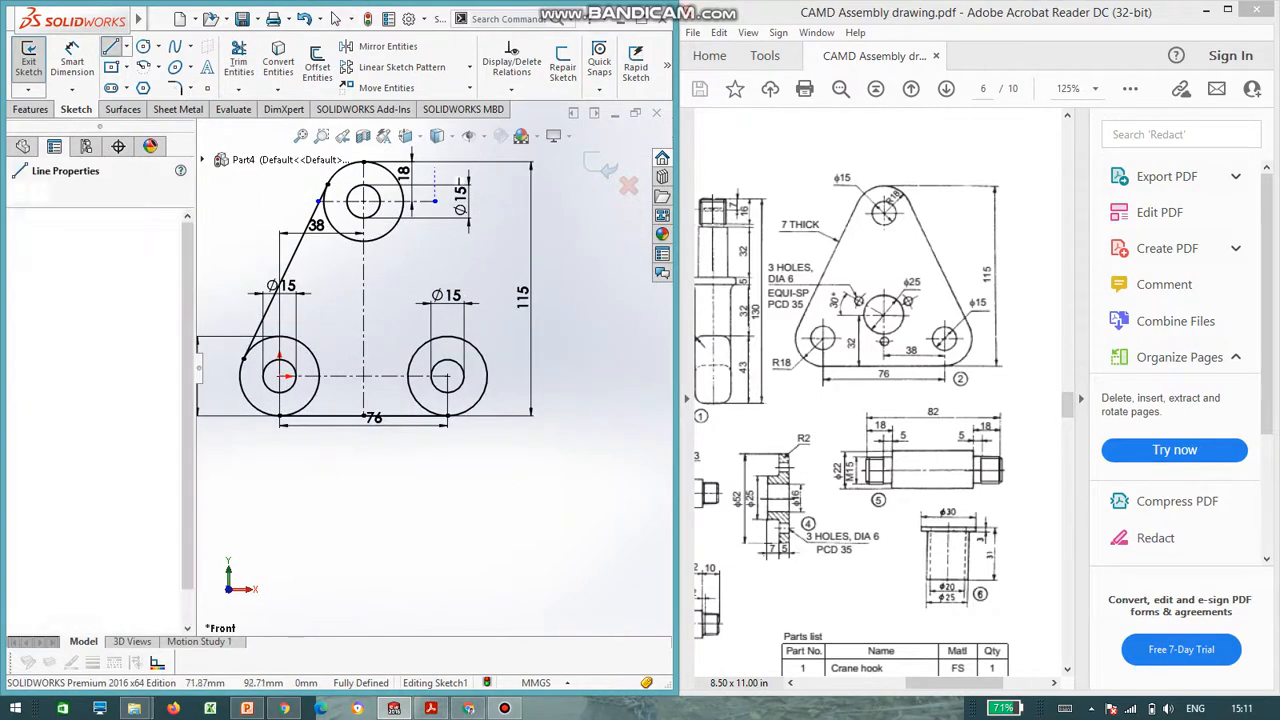
left_click_drag(436, 168, 548, 358)
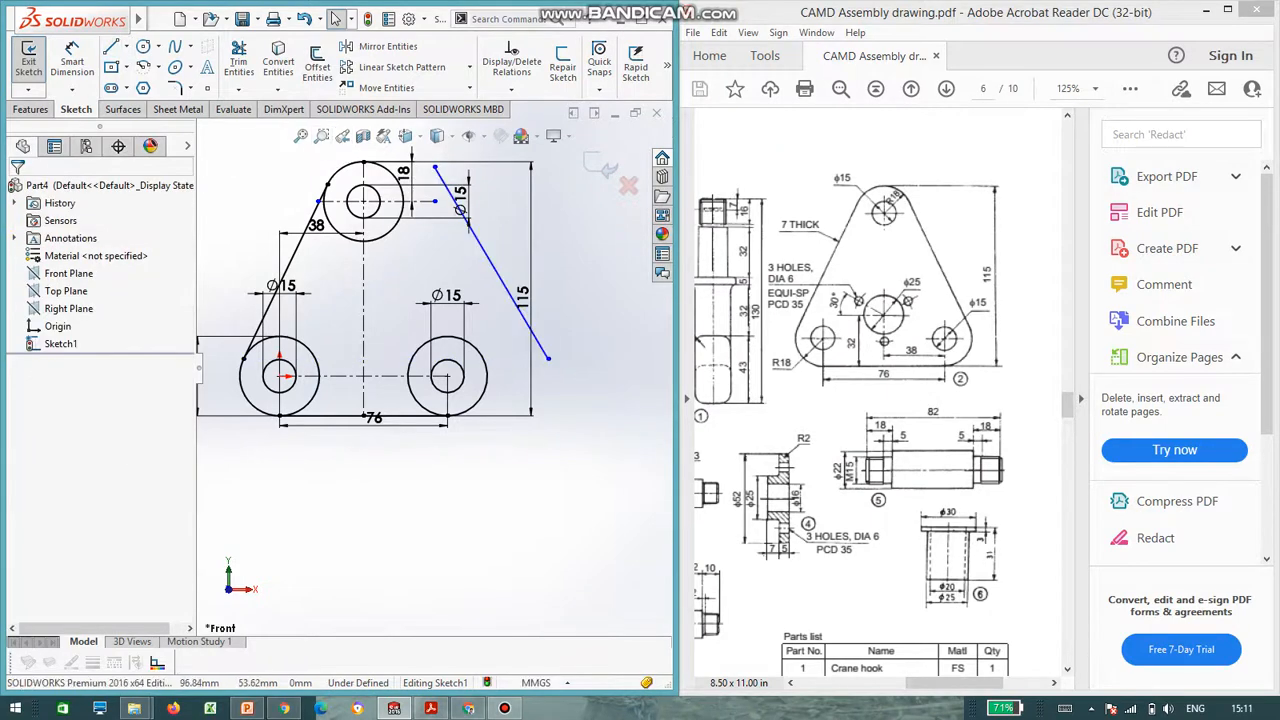
left_click(490, 264)
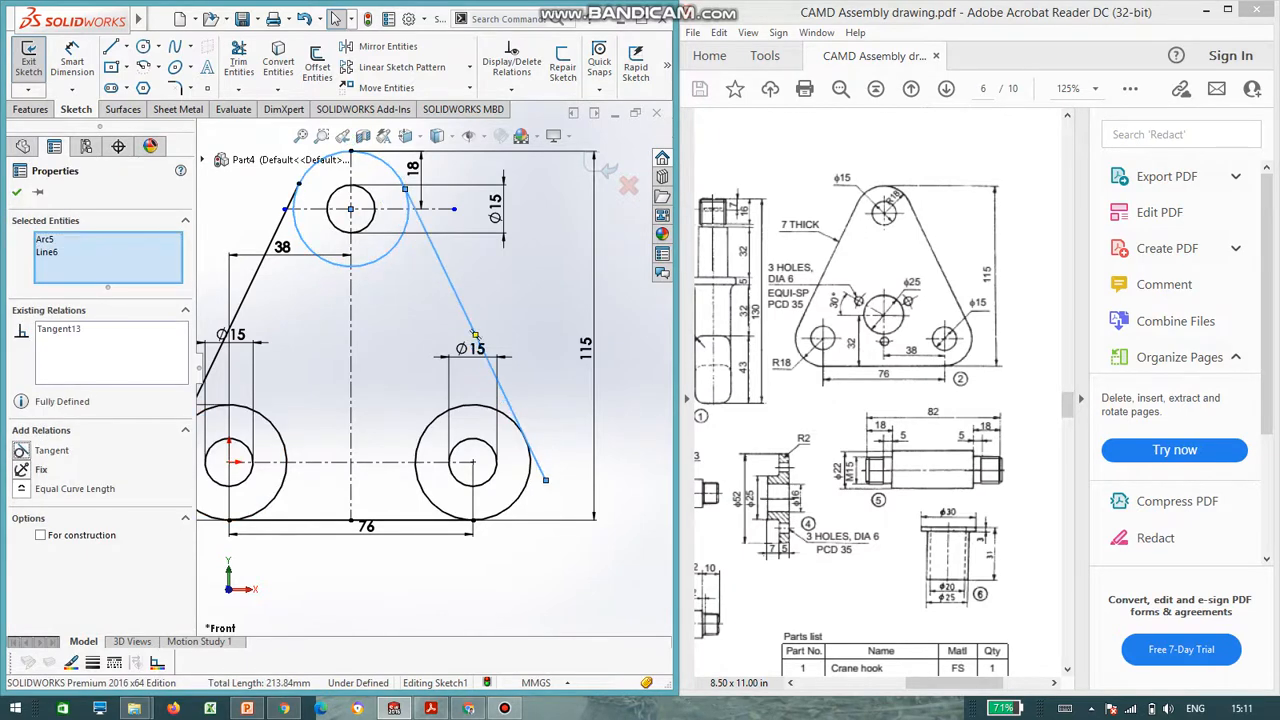
left_click(238, 60)
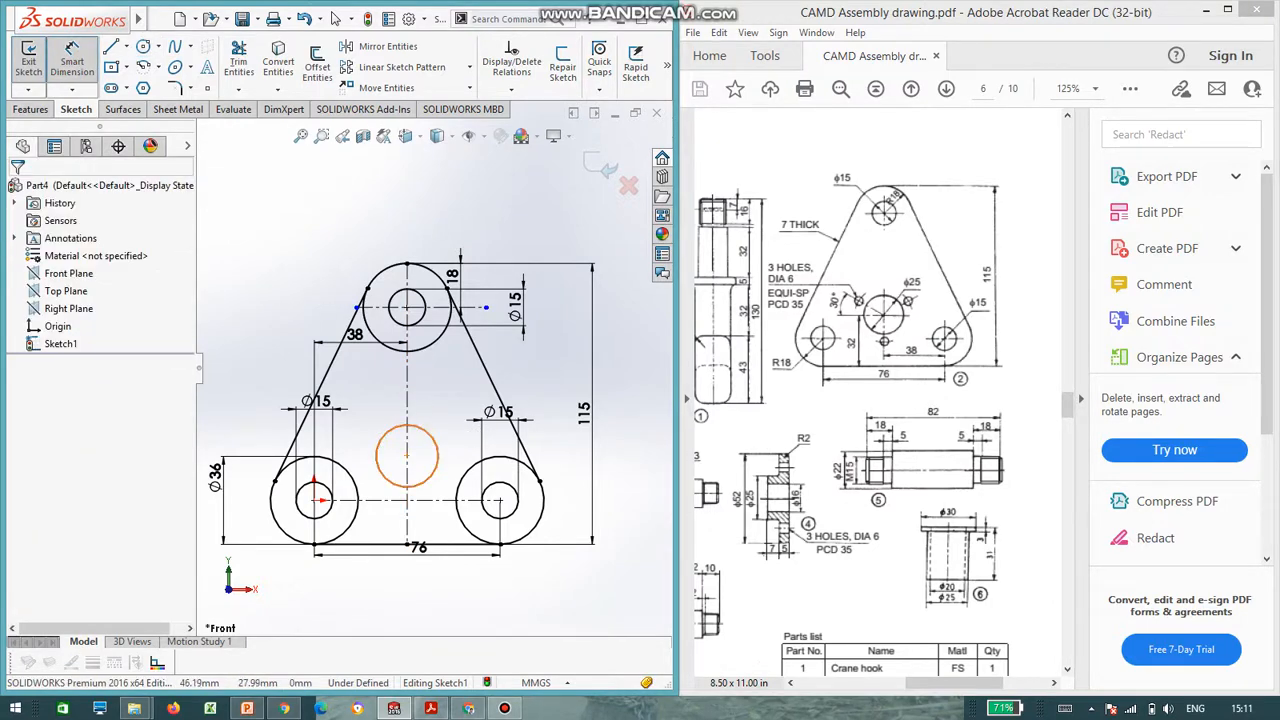
- Dimension the centre circle to Ø25, positioned 32 up from the base
left_click(408, 456)
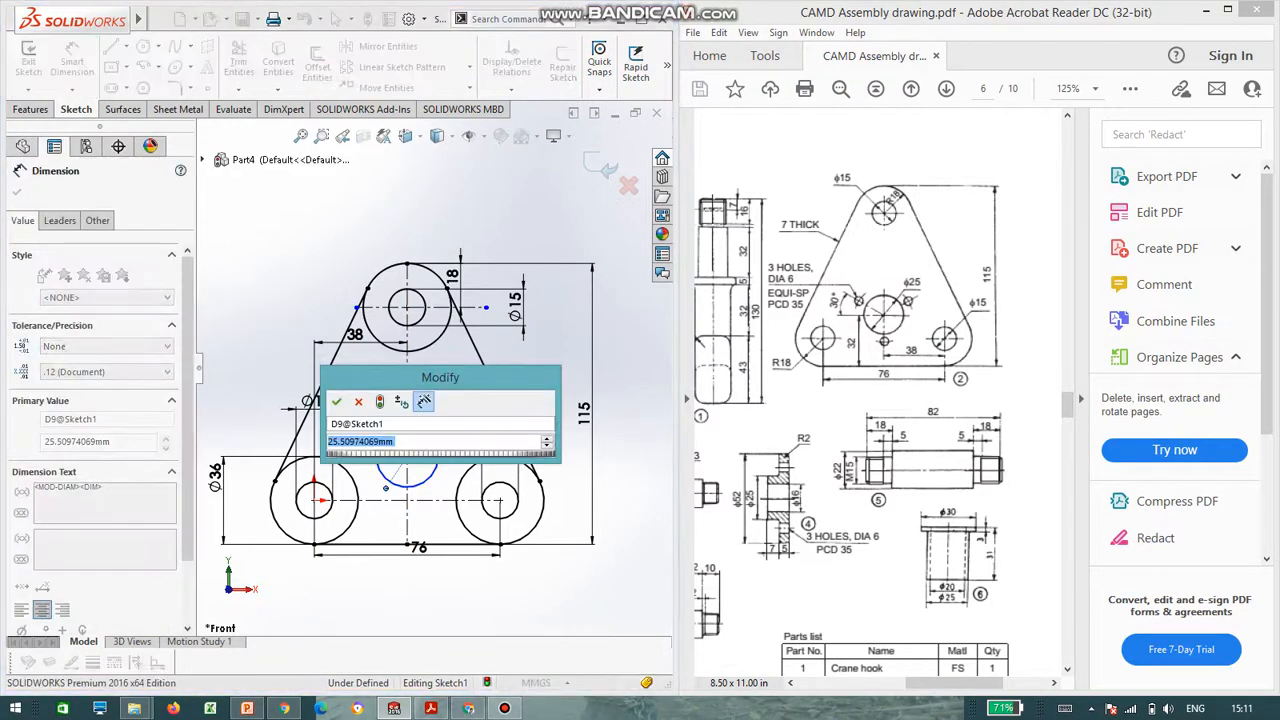
type("25")
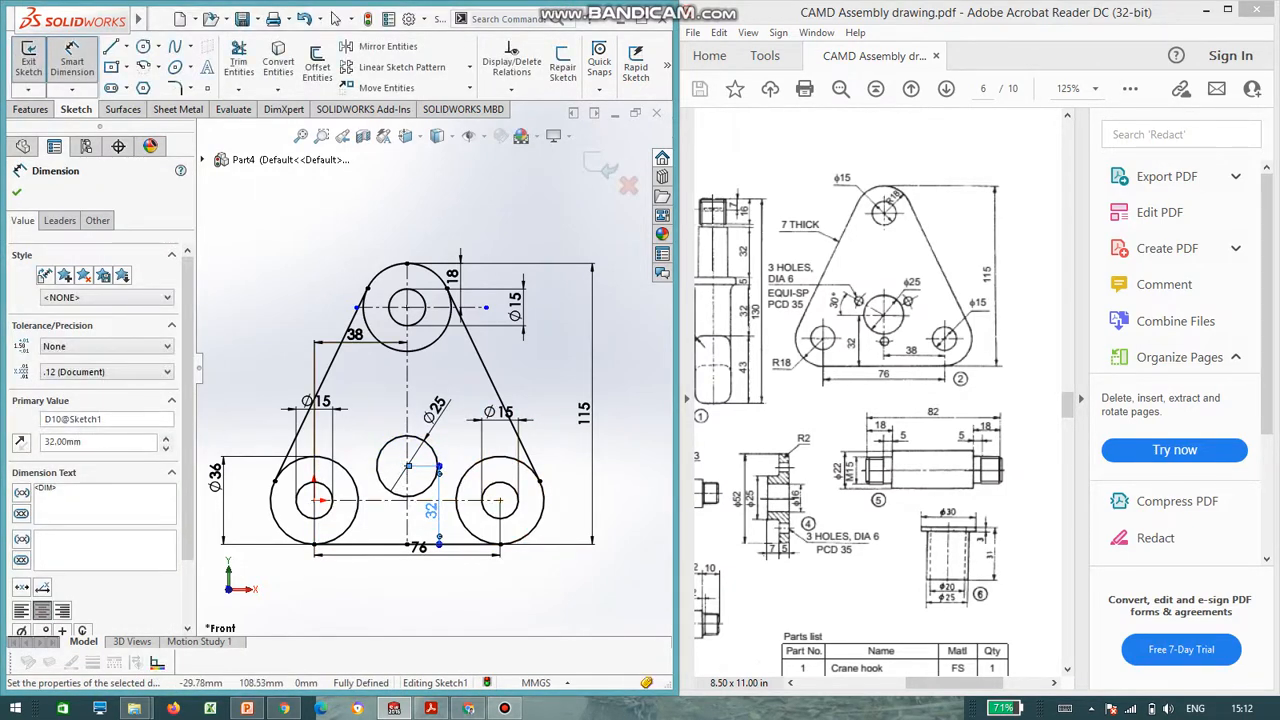
left_click(238, 60)
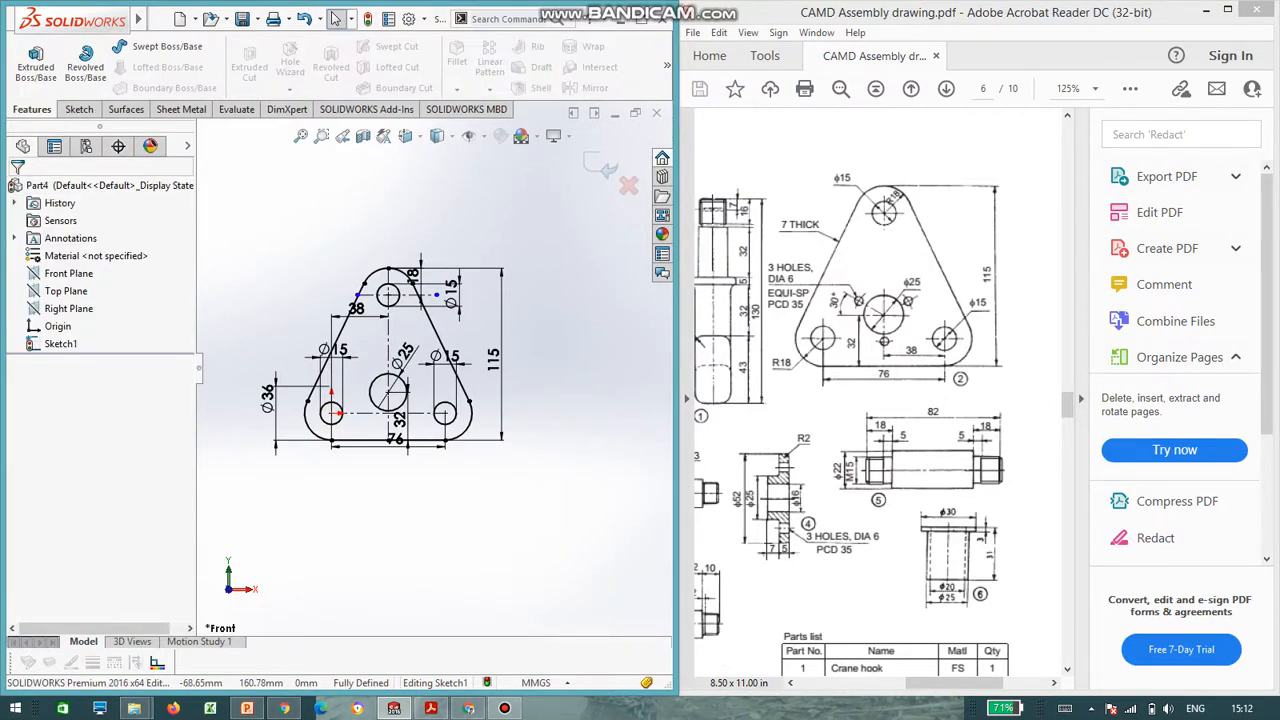
- Extrude the triangular plate sketch Blind to 7.00 mm thickness
left_click(36, 60)
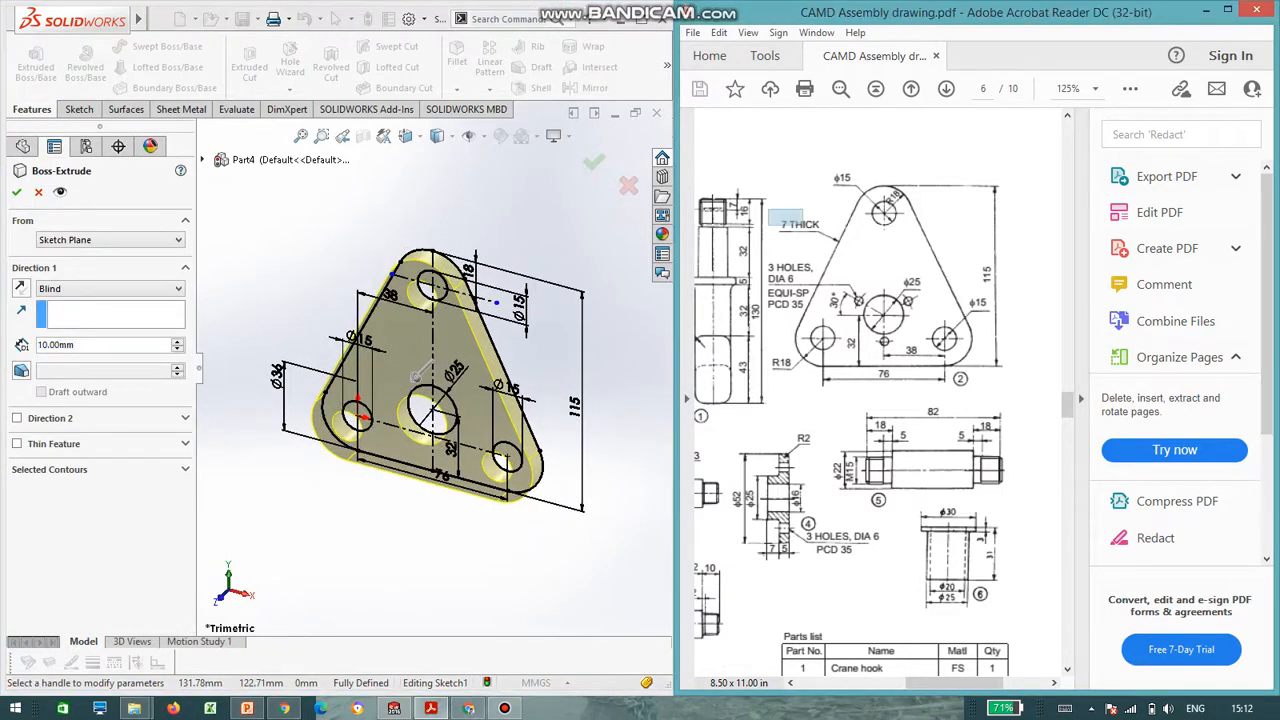
left_click(796, 224)
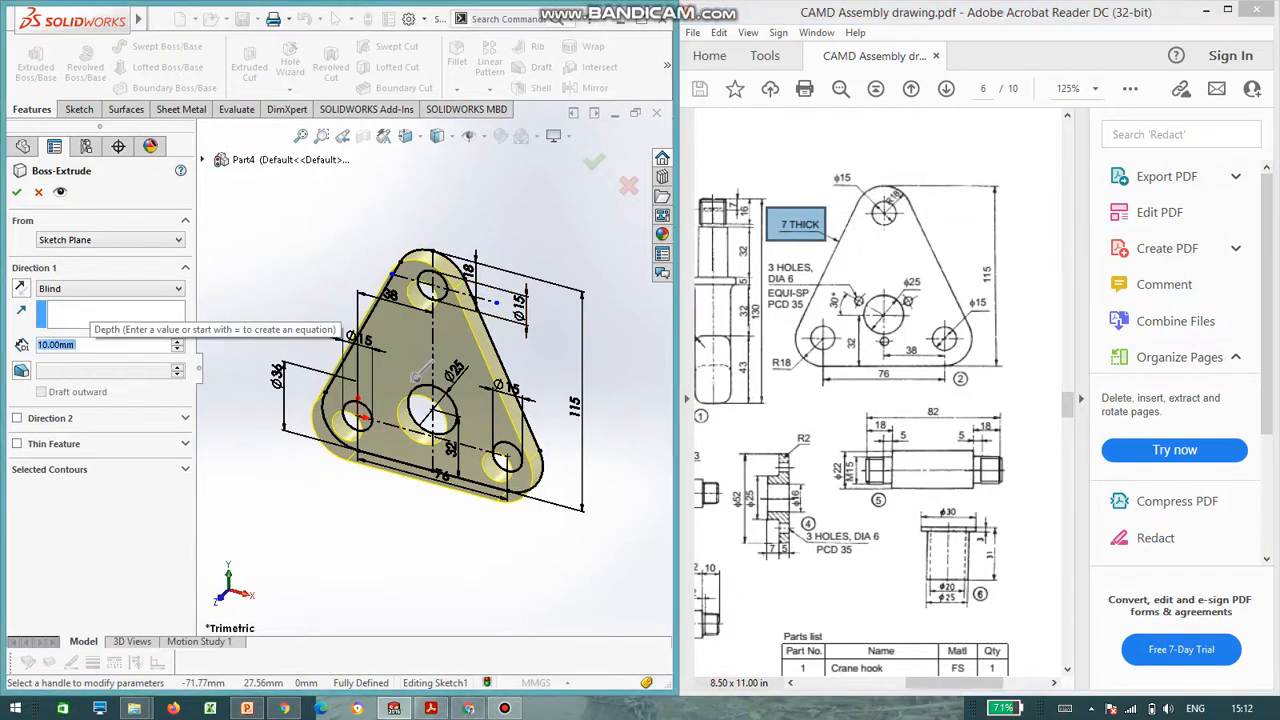
type("7.00mm")
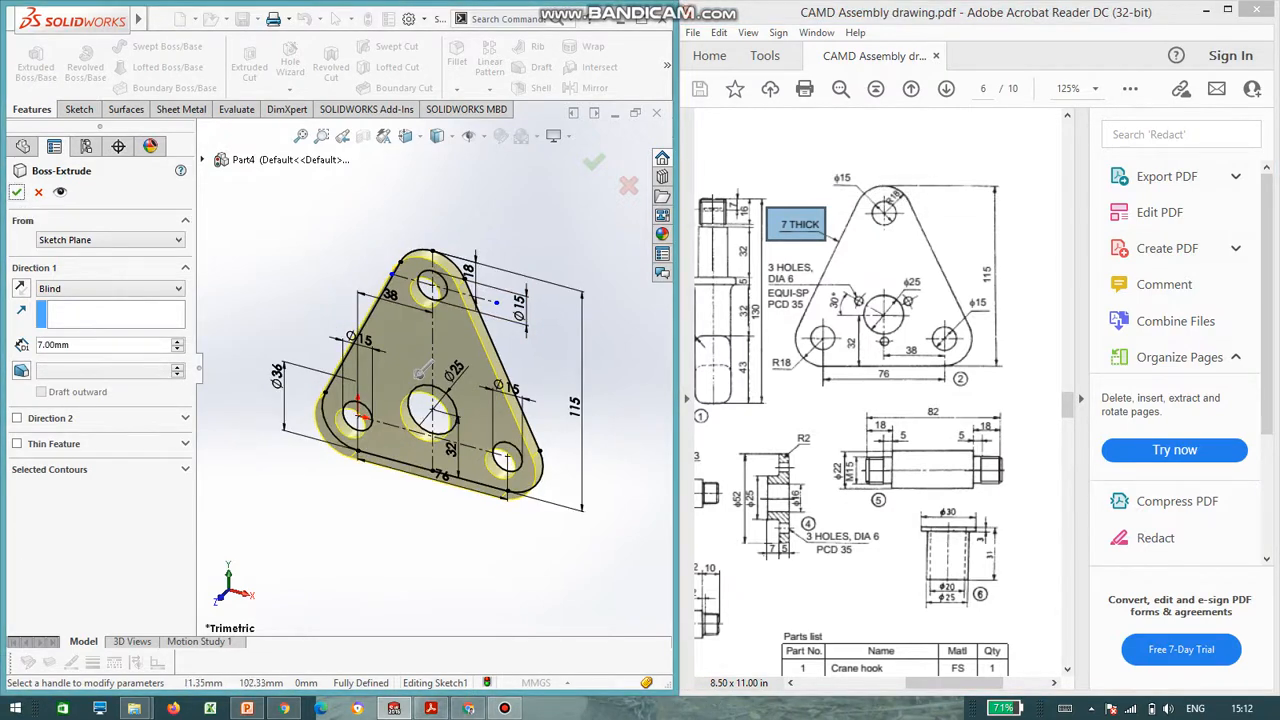
left_click(592, 162)
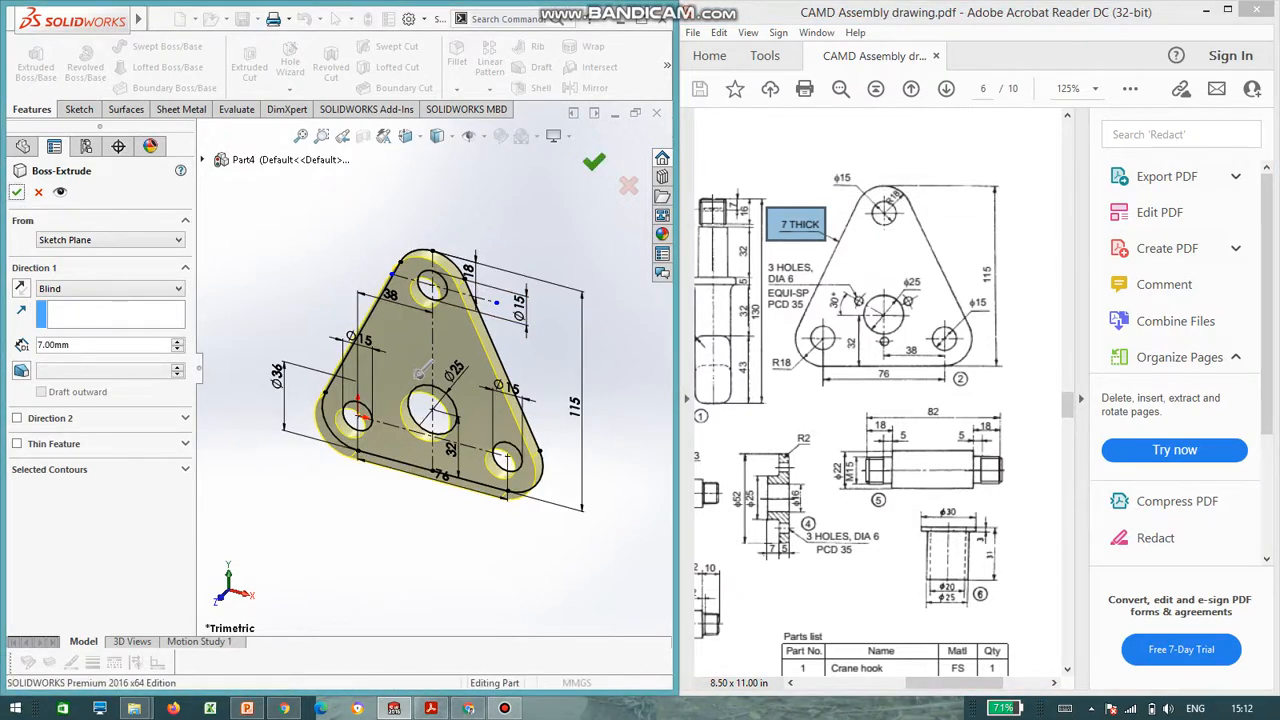
left_click(594, 160)
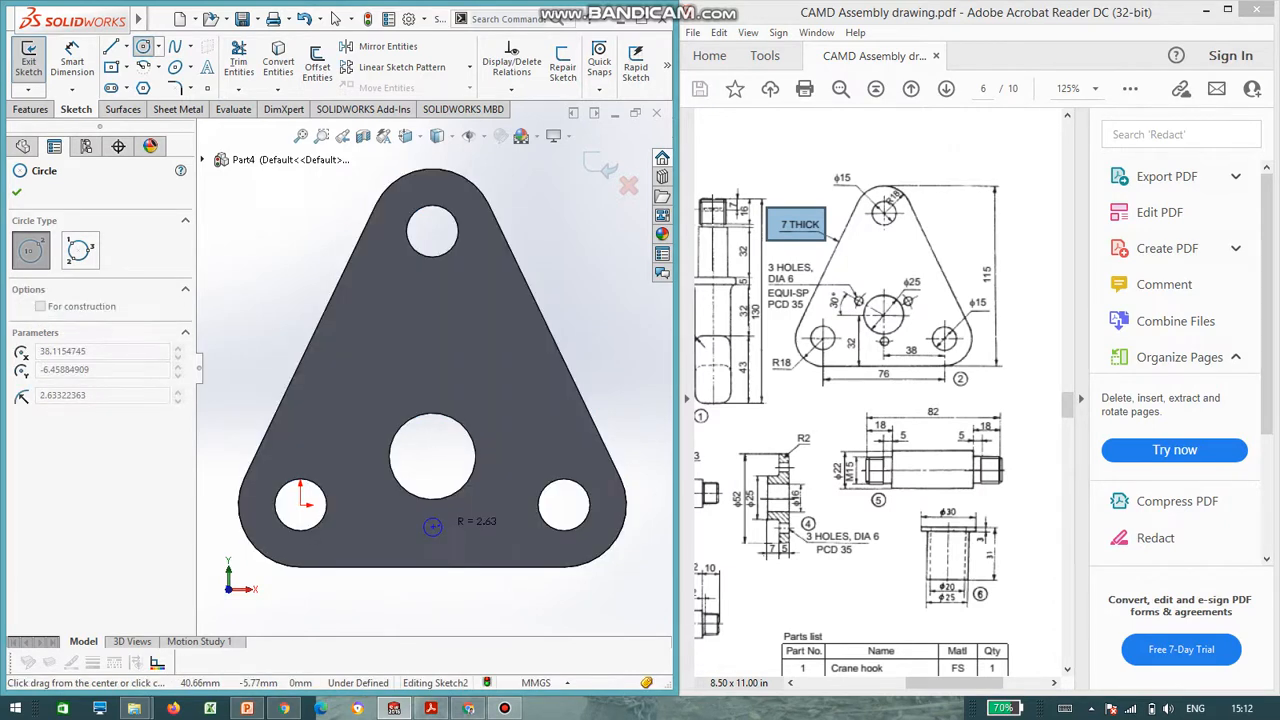
- Sketch a small circle on a construction line below the central bore, dimension it, exit sketch
left_click(18, 168)
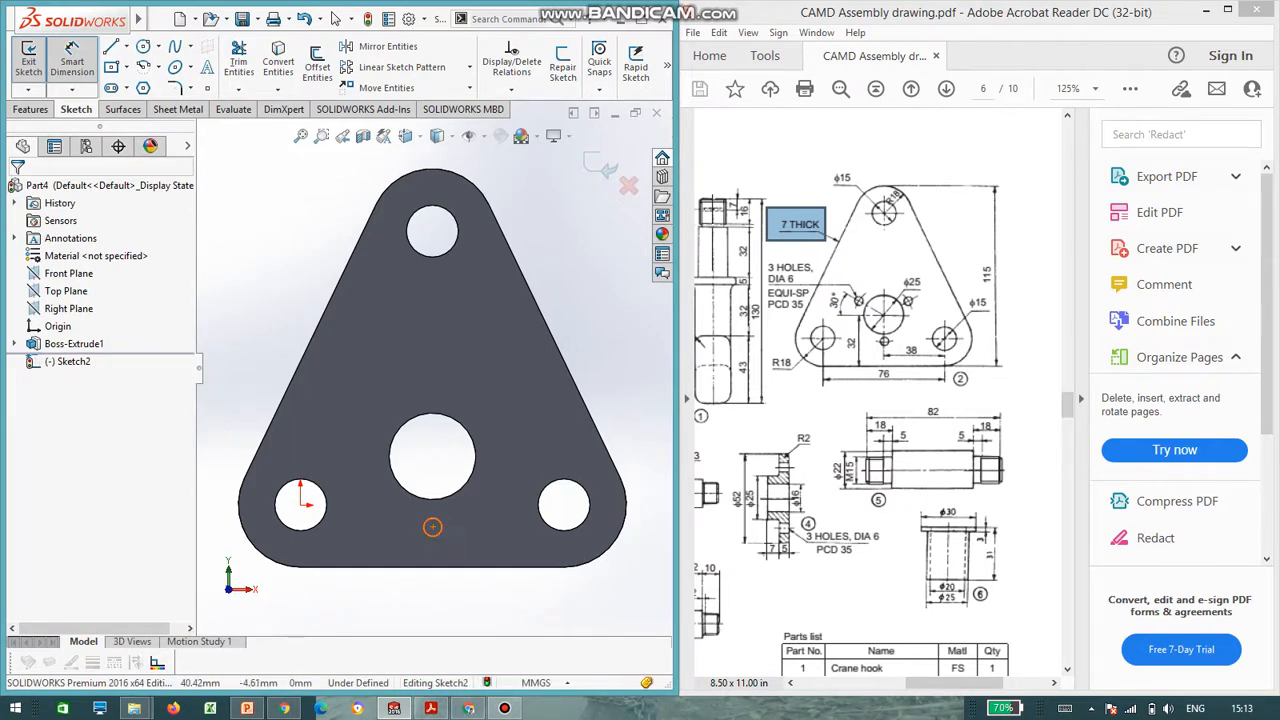
left_click(432, 528)
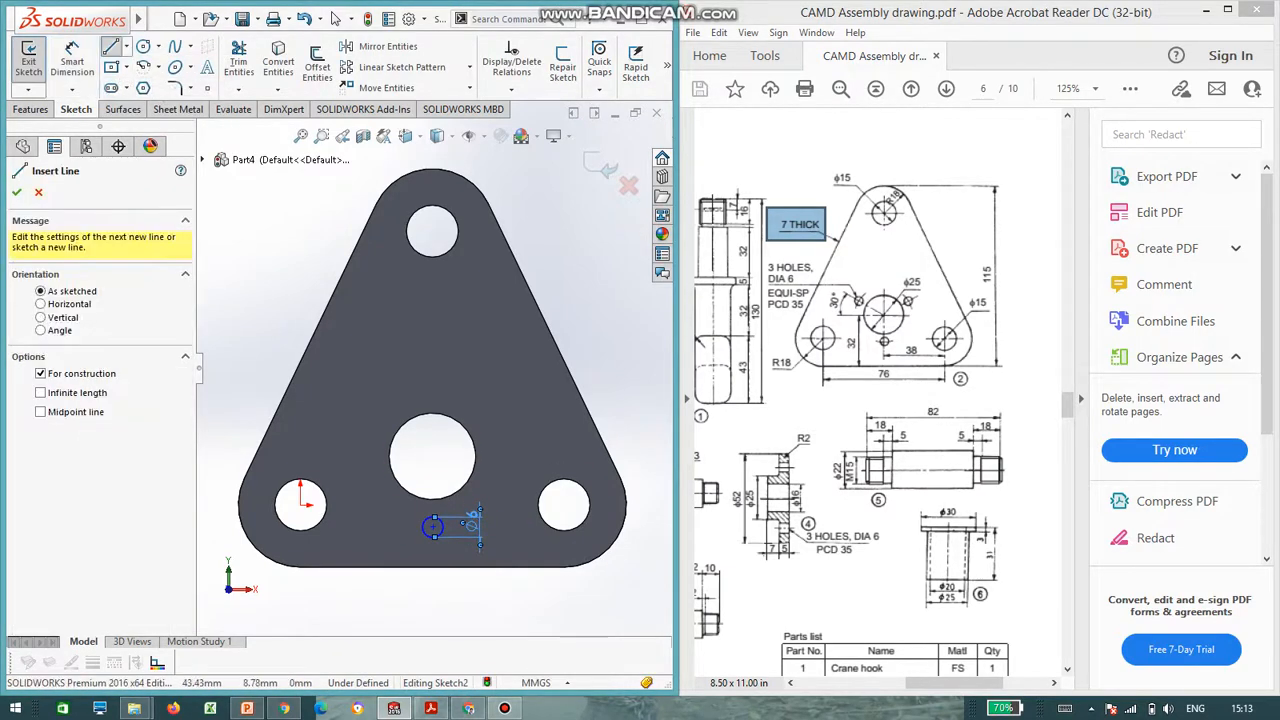
left_click(432, 456)
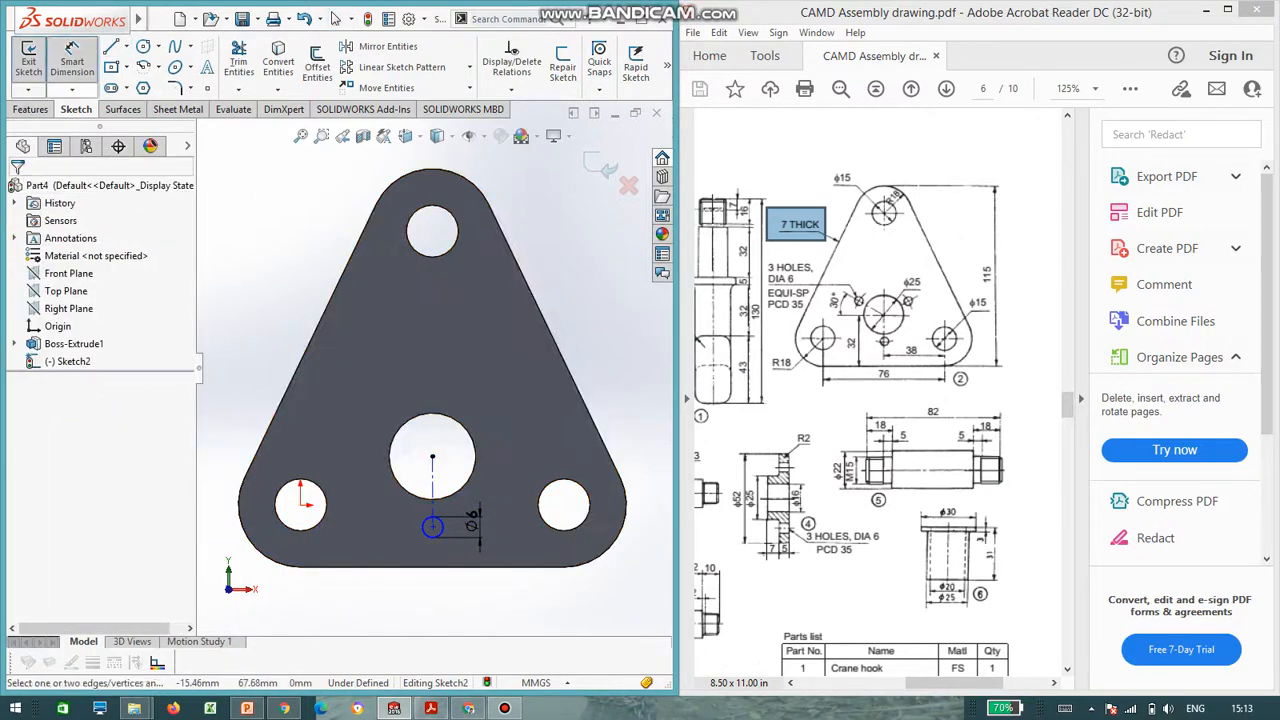
left_click(300, 506)
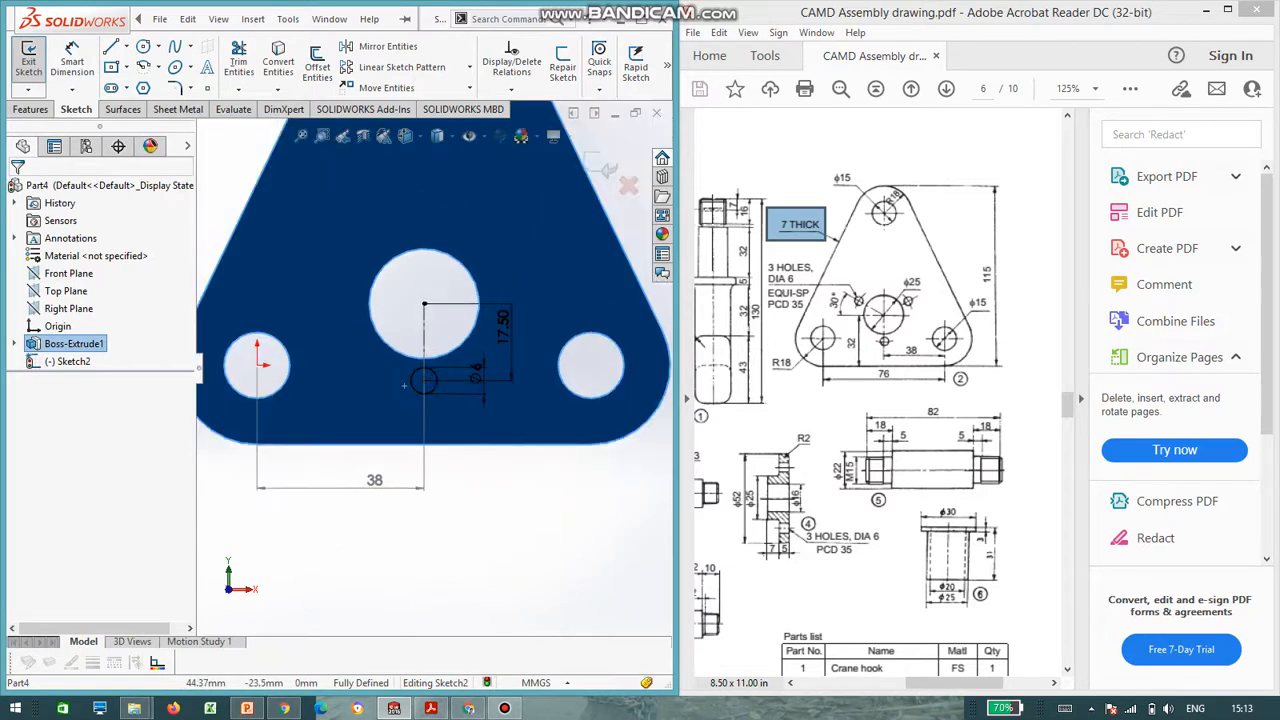
mouse_move(590, 160)
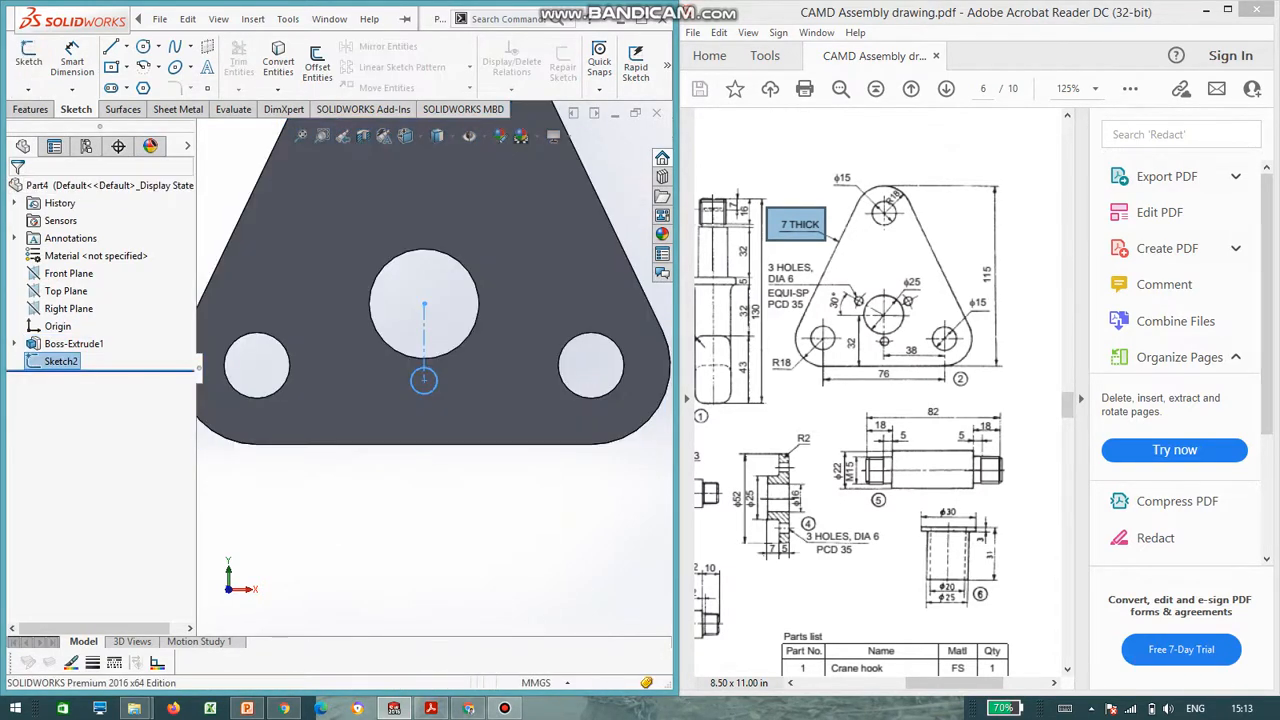
left_click(32, 108)
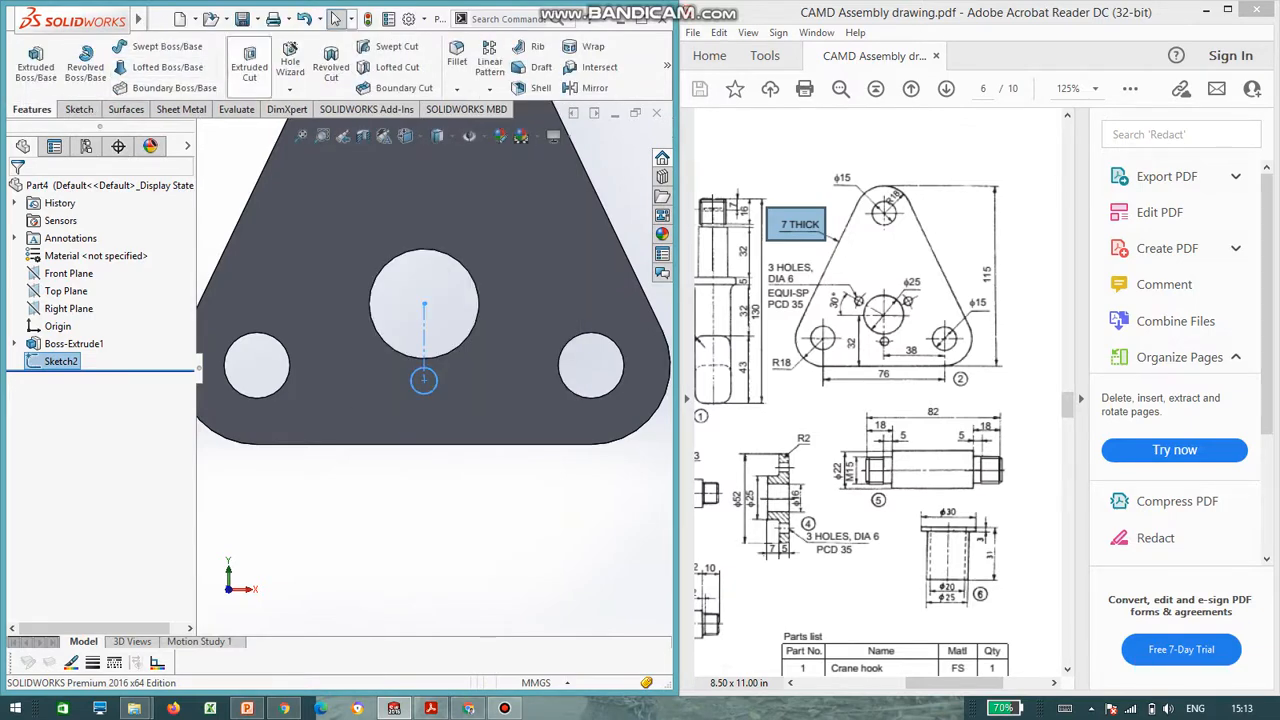
- Cut the small circle through the plate with Extruded Cut
left_click(248, 64)
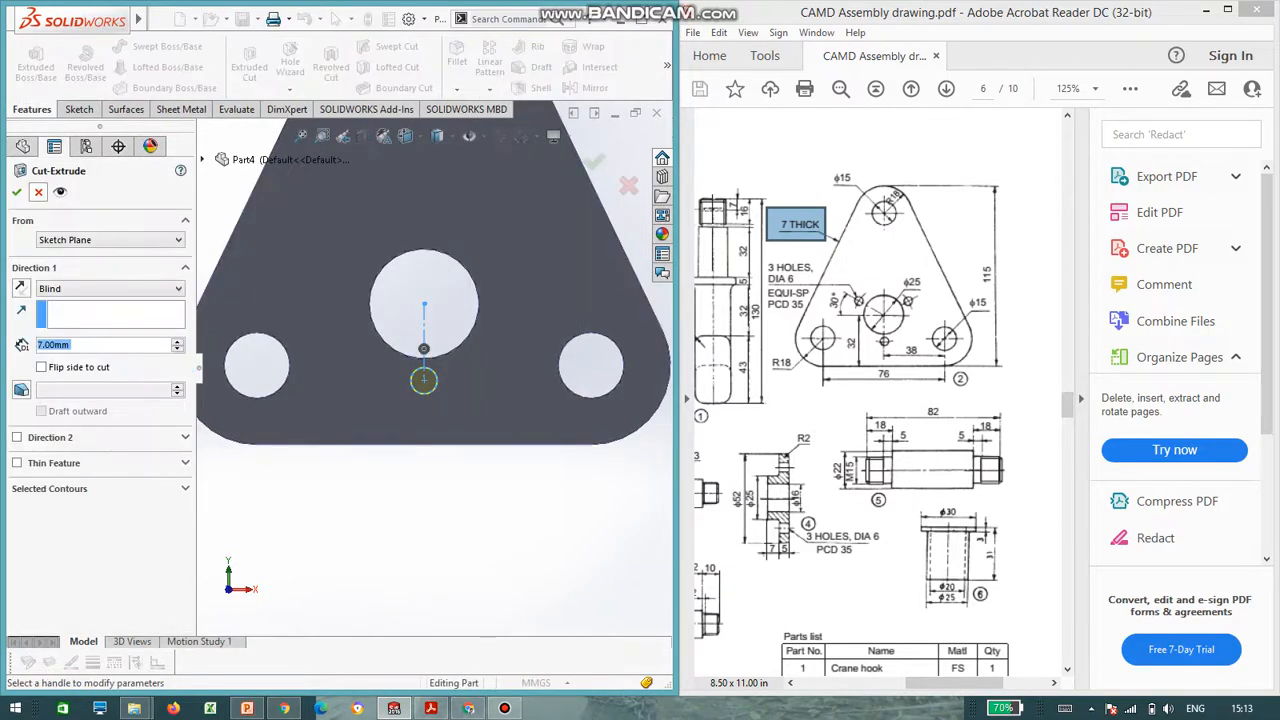
left_click(16, 192)
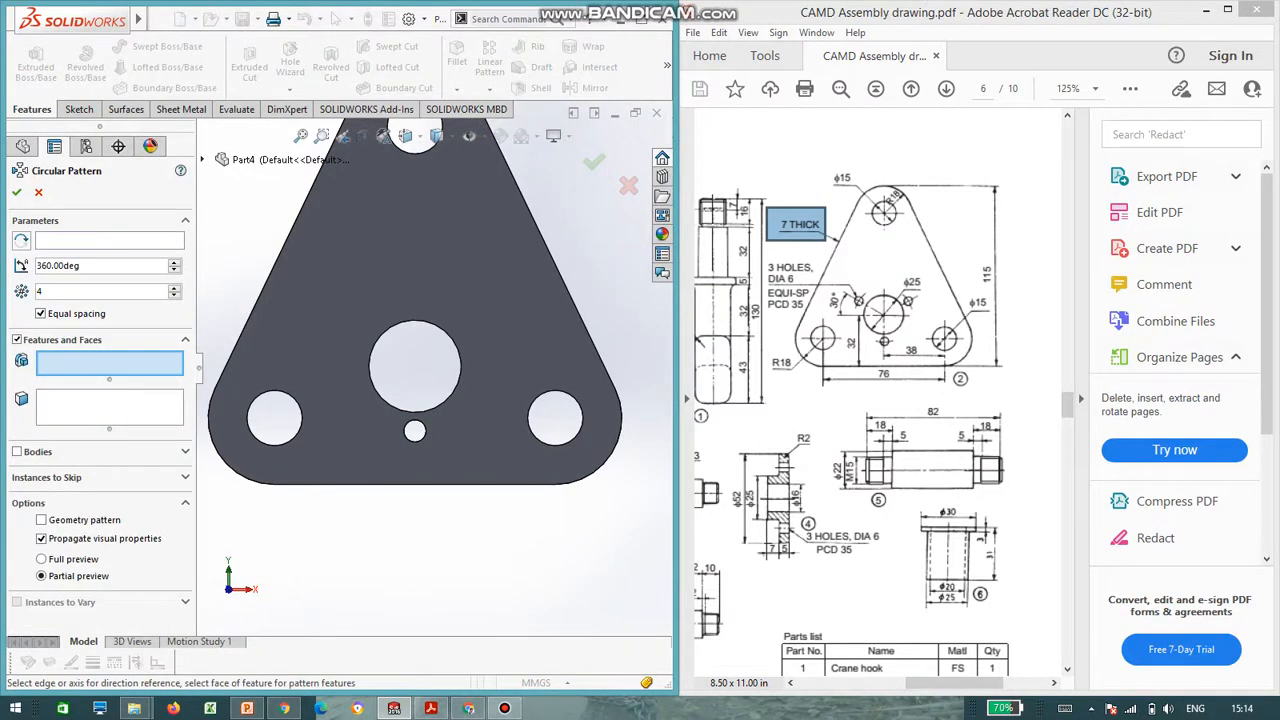
- Circular-pattern Cut-Extrude1 three times over 360° about the central bore
left_click(414, 376)
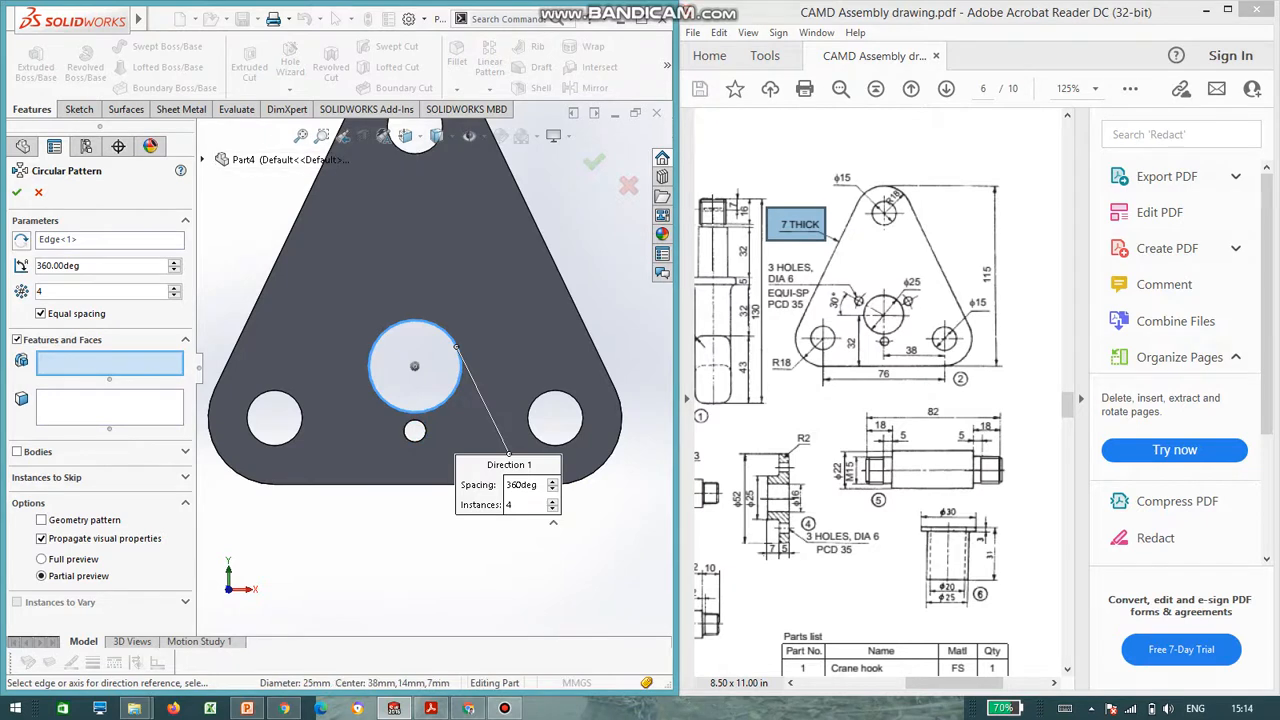
left_click(280, 336)
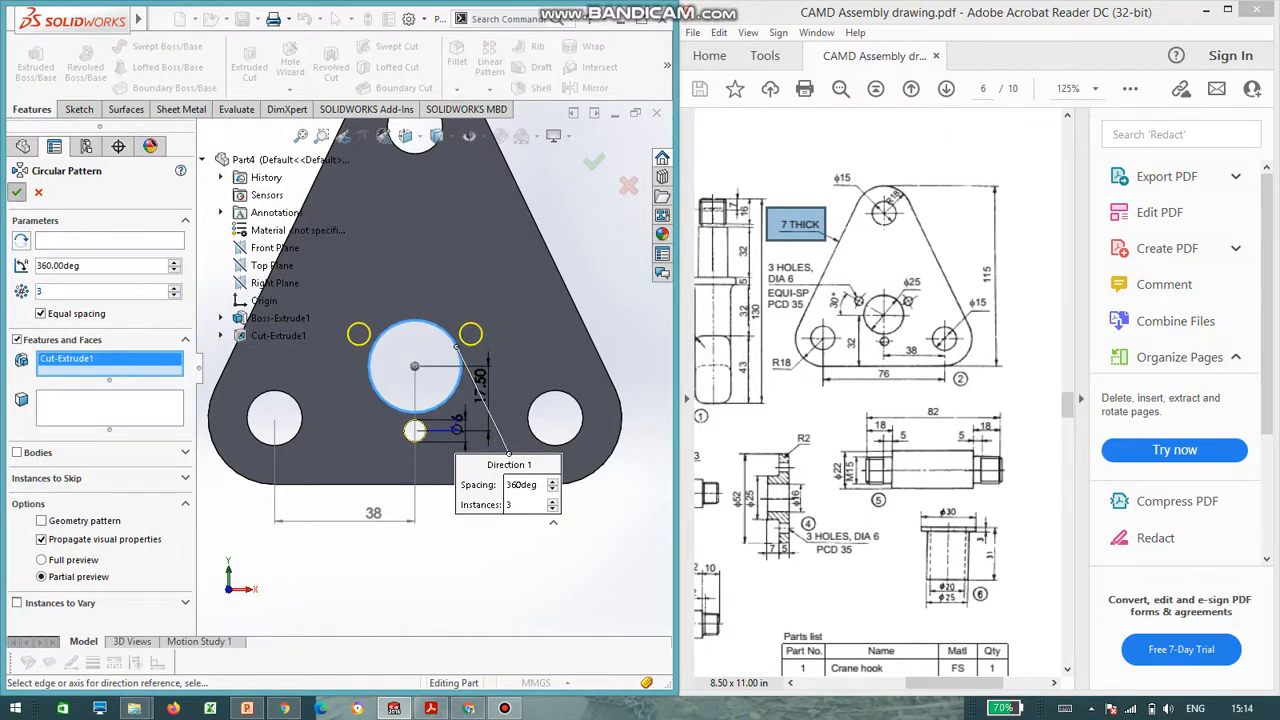
left_click(594, 160)
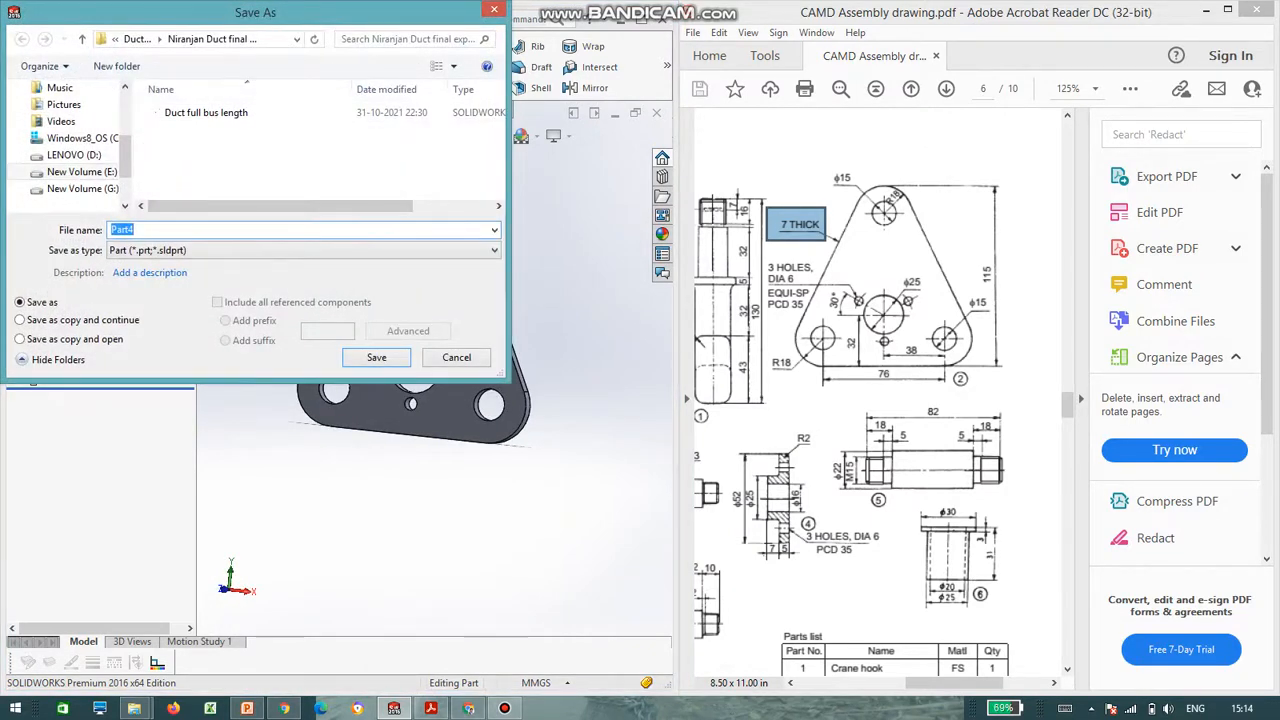
- Save the plate as 'part' and start a fresh blank part
type("part")
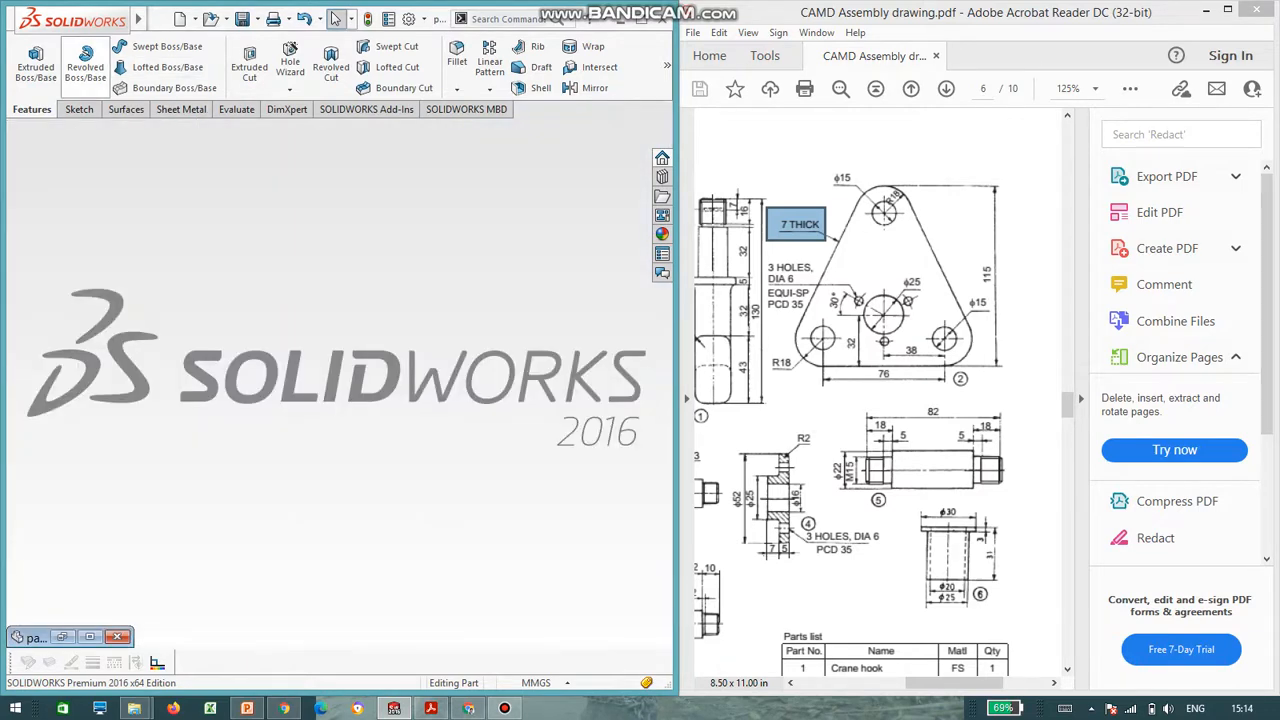
left_click(180, 18)
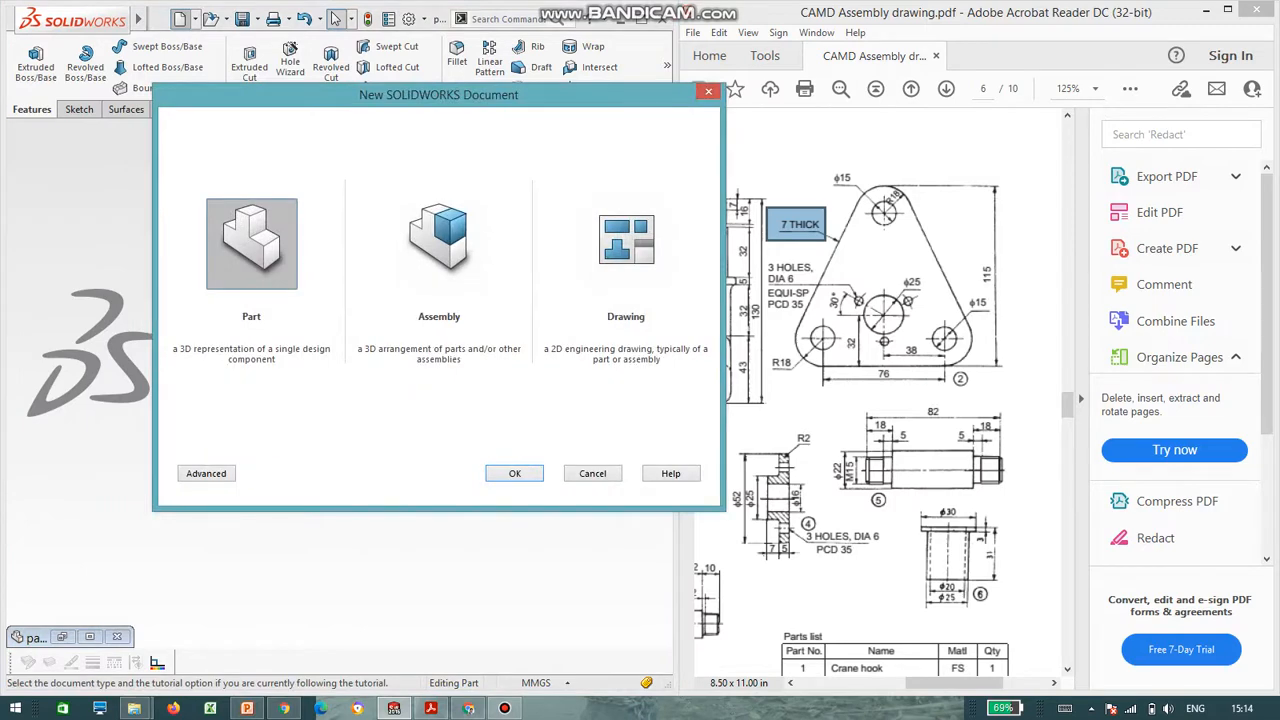
left_click(514, 472)
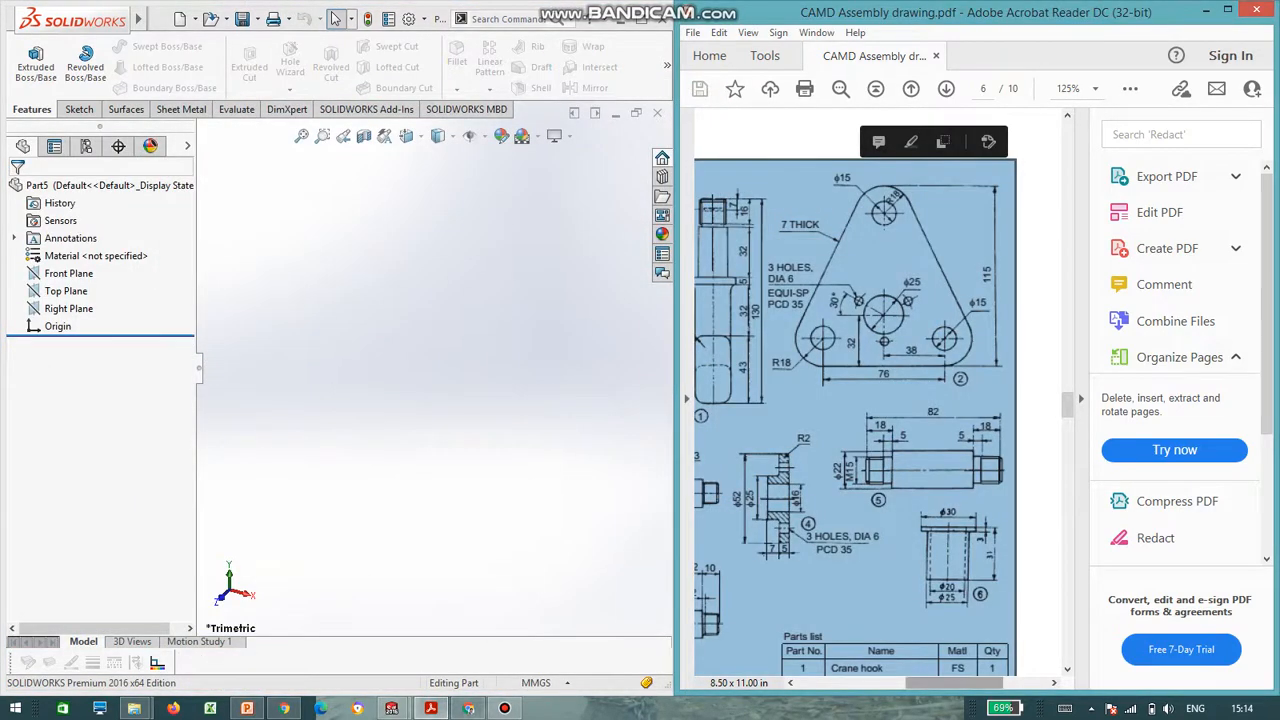
- Sketch a centre rectangle on the Front Plane from the origin and dimension its width to 46 mm
scroll("down", 3)
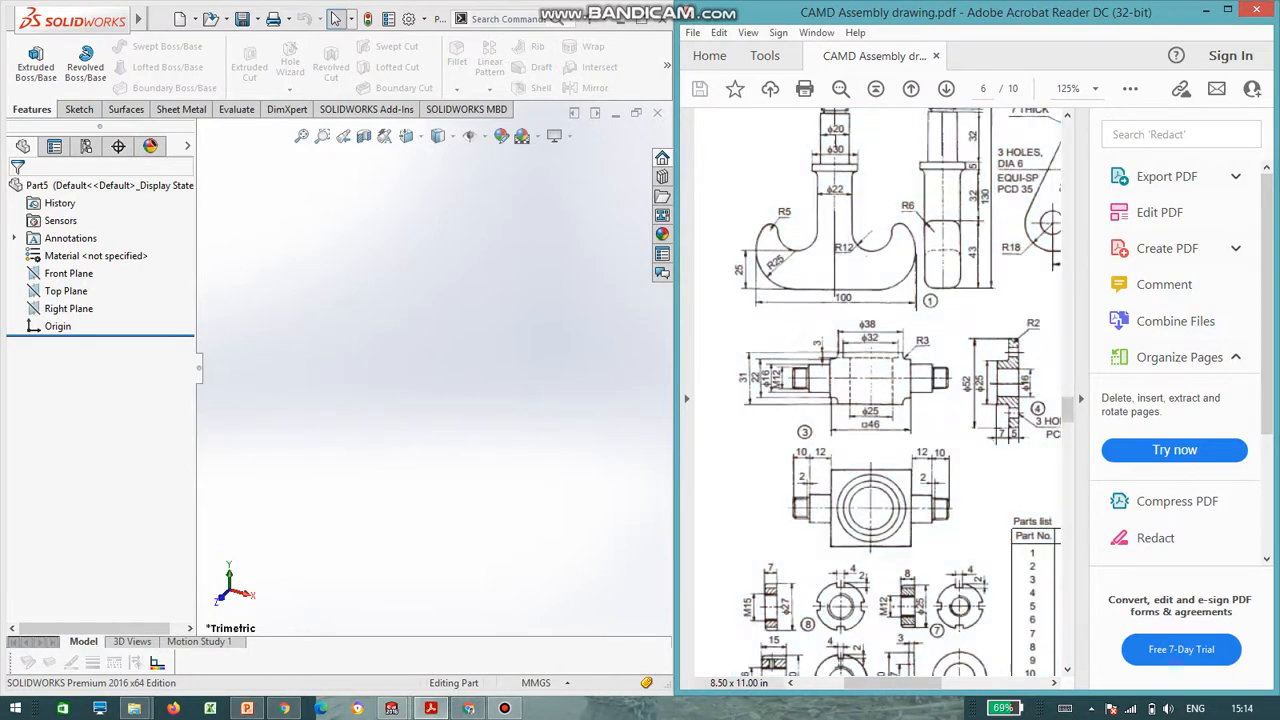
left_click(68, 272)
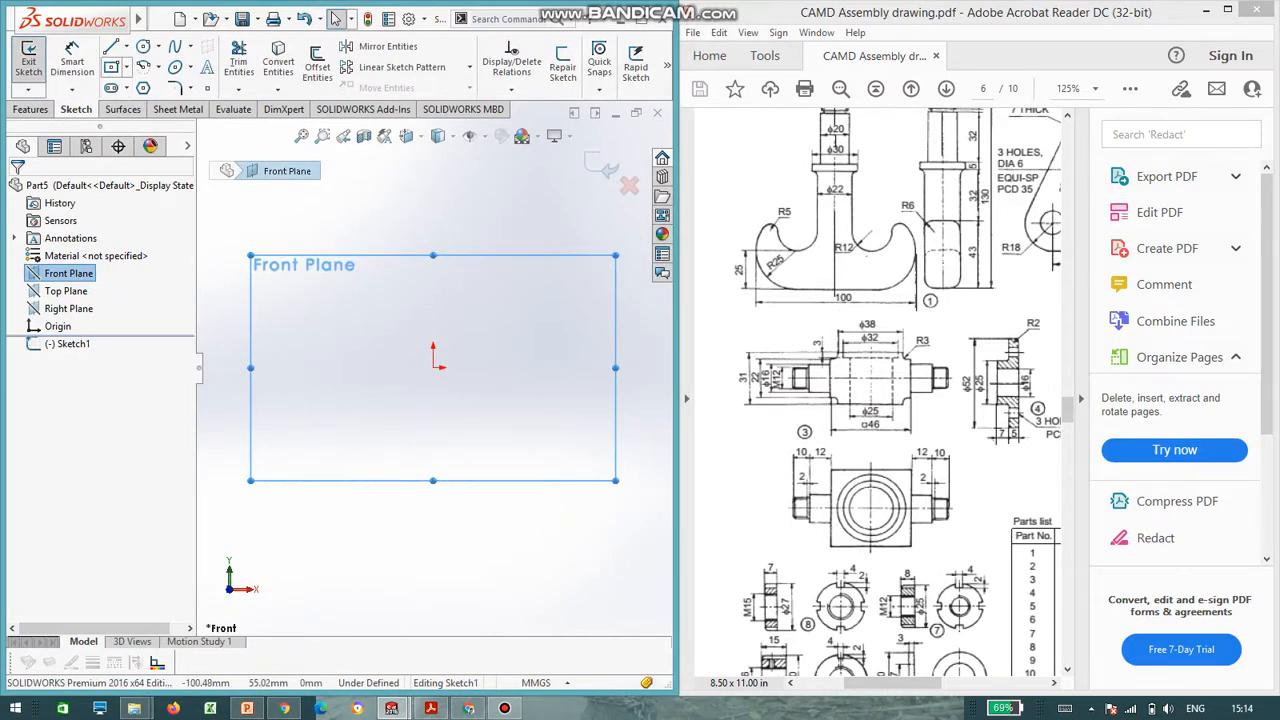
left_click(112, 50)
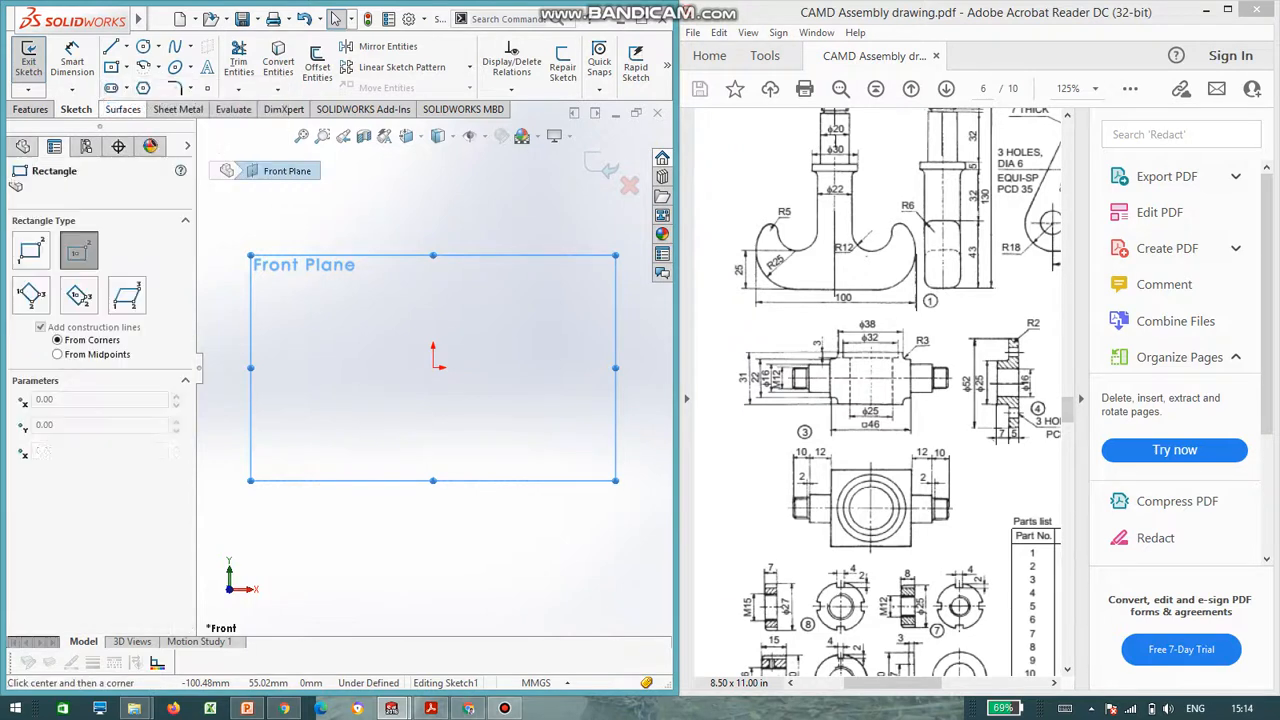
left_click_drag(356, 282, 510, 452)
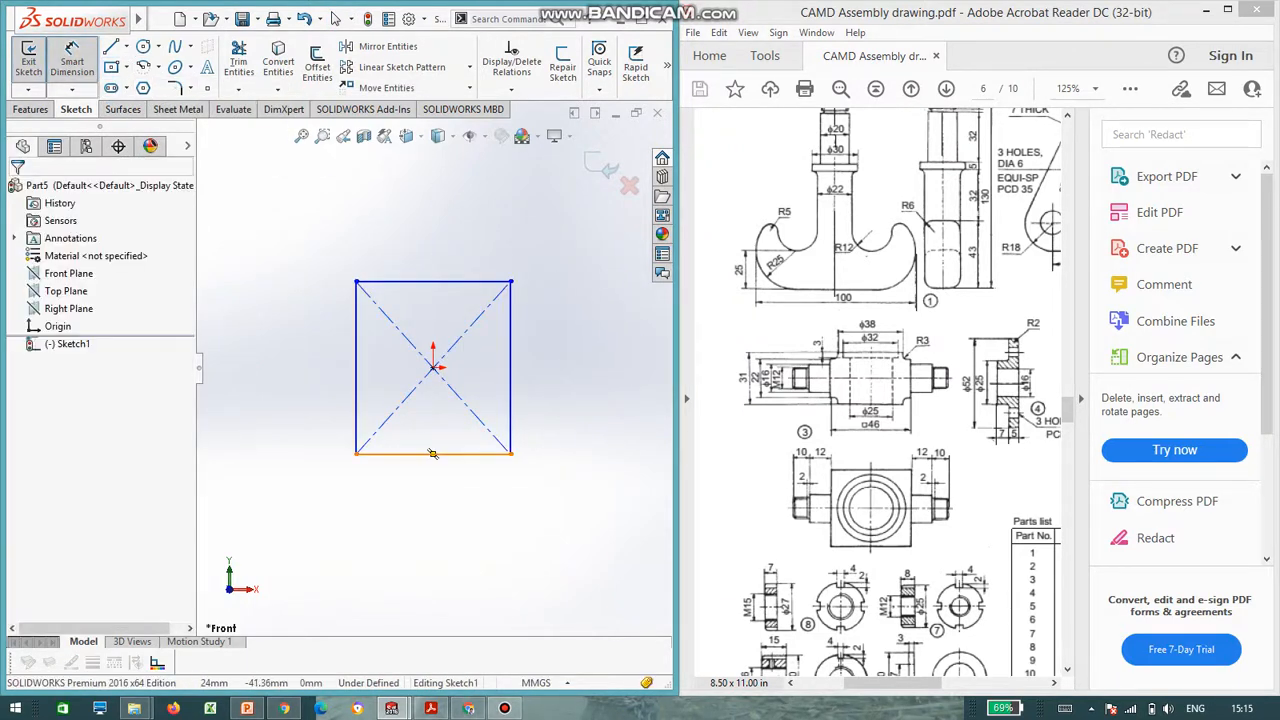
left_click(432, 452)
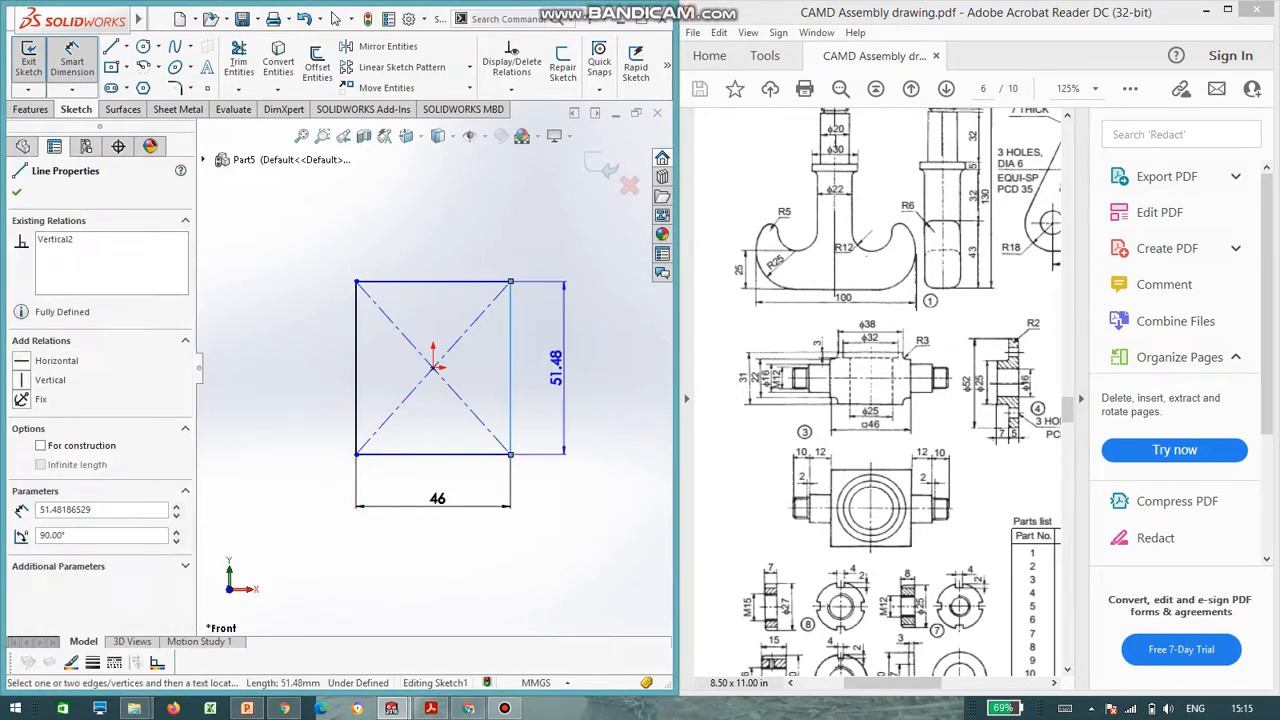
left_click(556, 368)
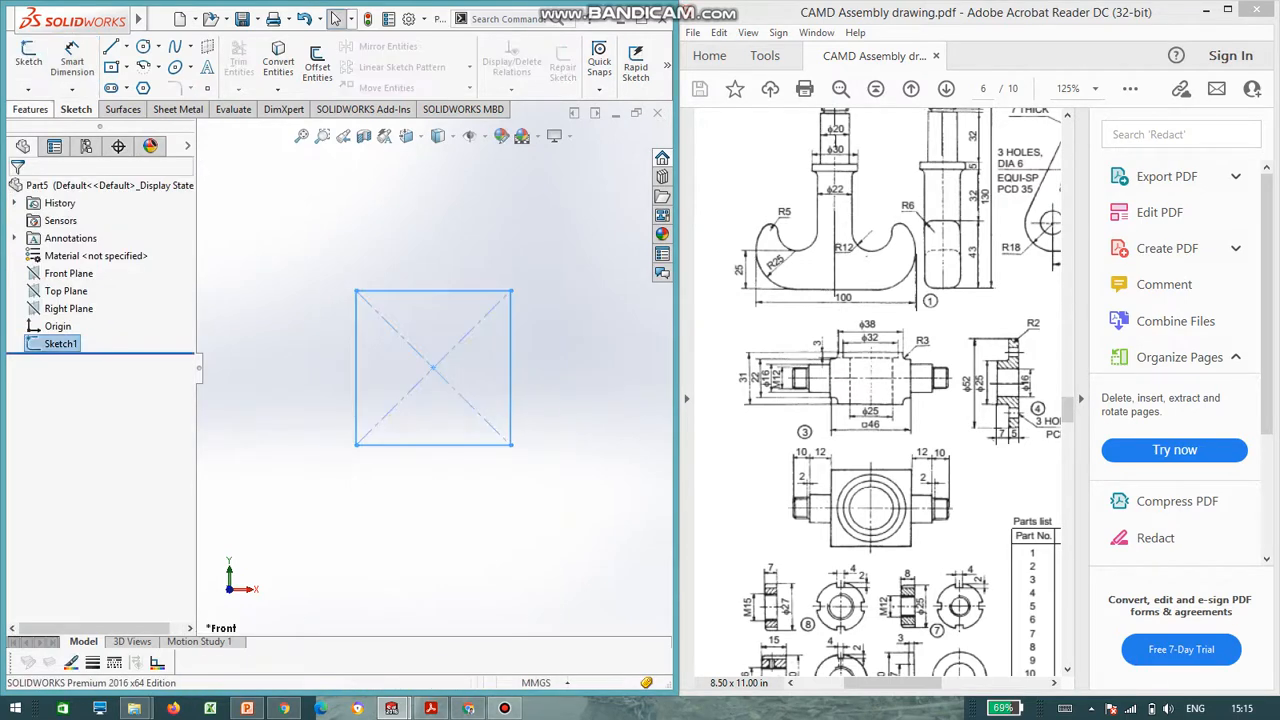
- Extrude the 46 mm square into a block and begin a circle sketch on its front face
left_click(36, 60)
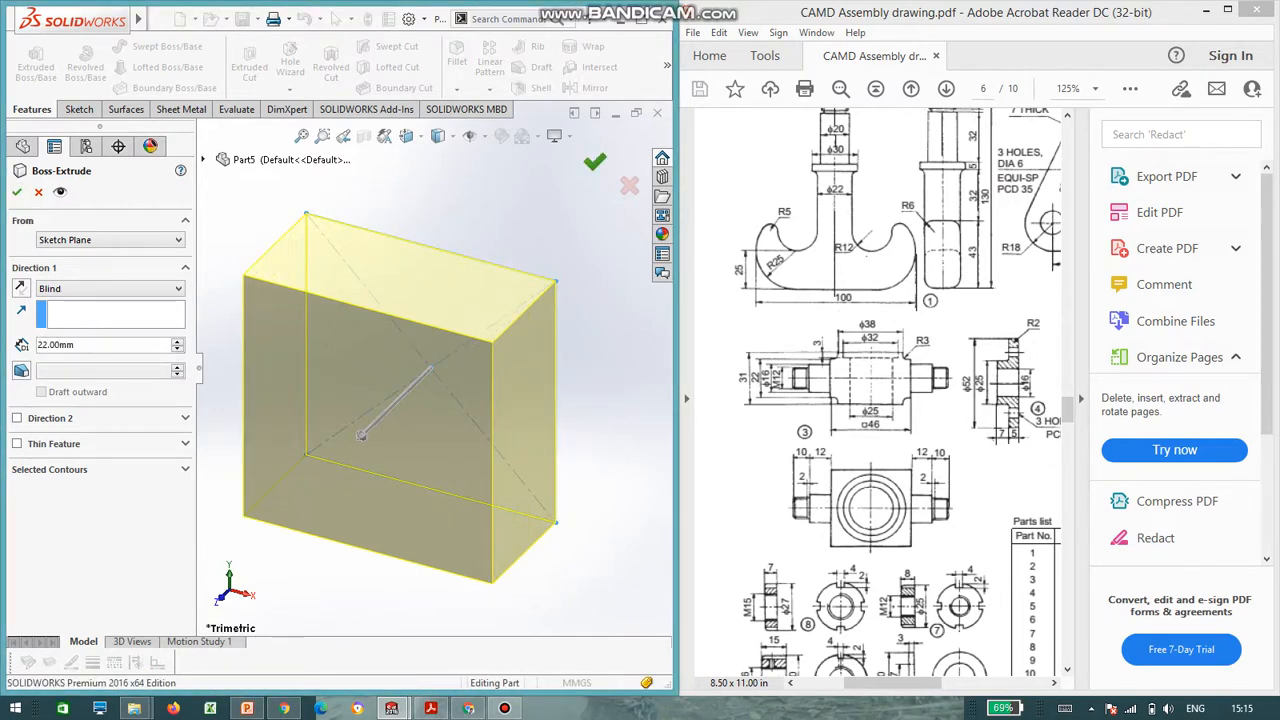
left_click(594, 160)
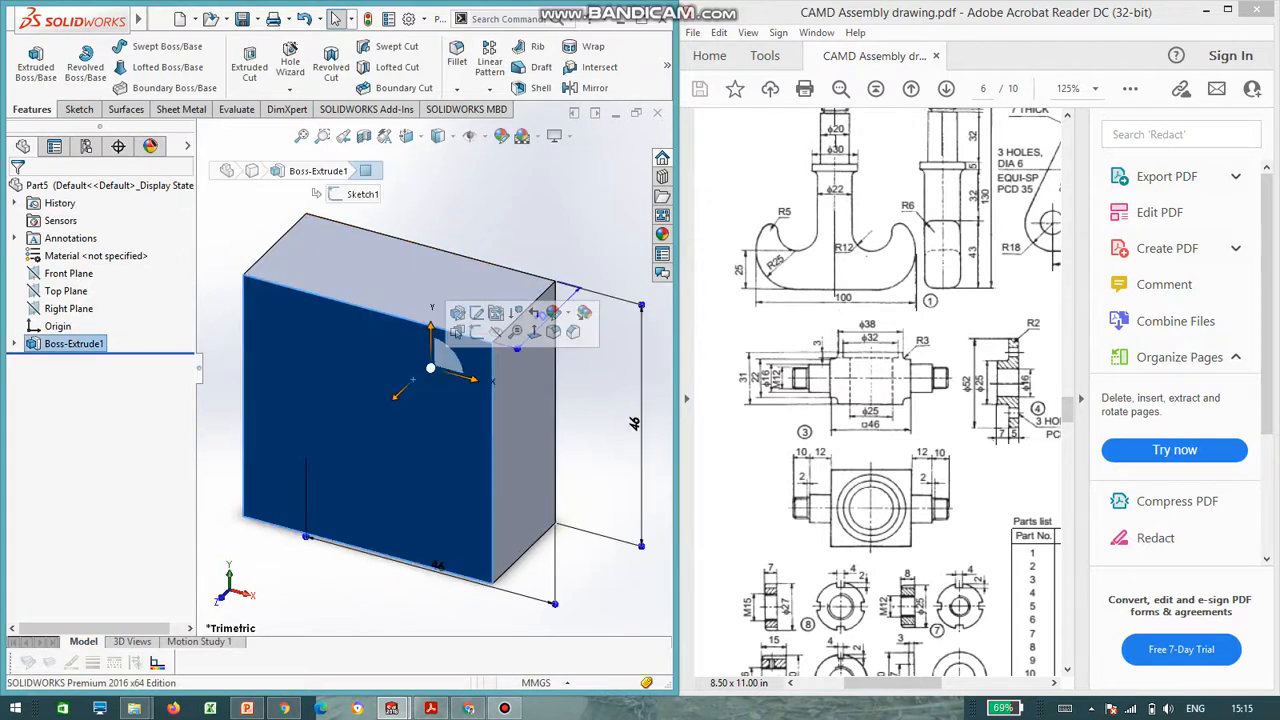
left_click(76, 108)
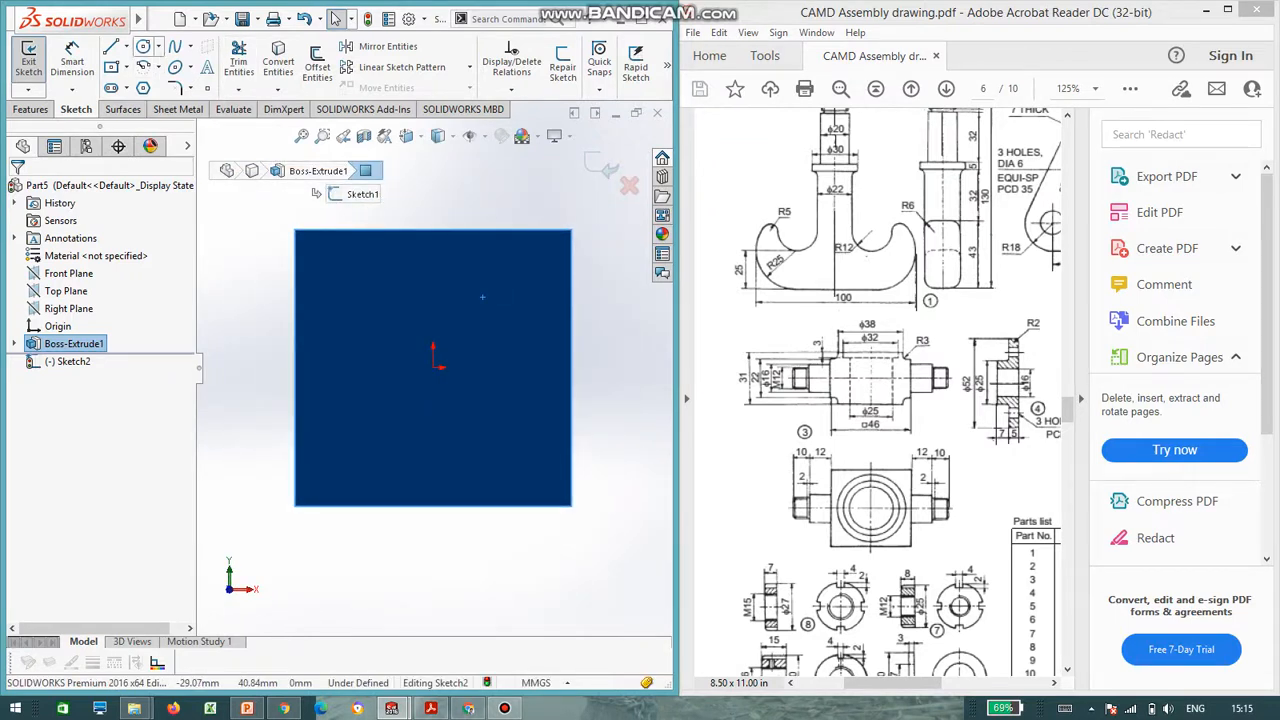
left_click(144, 46)
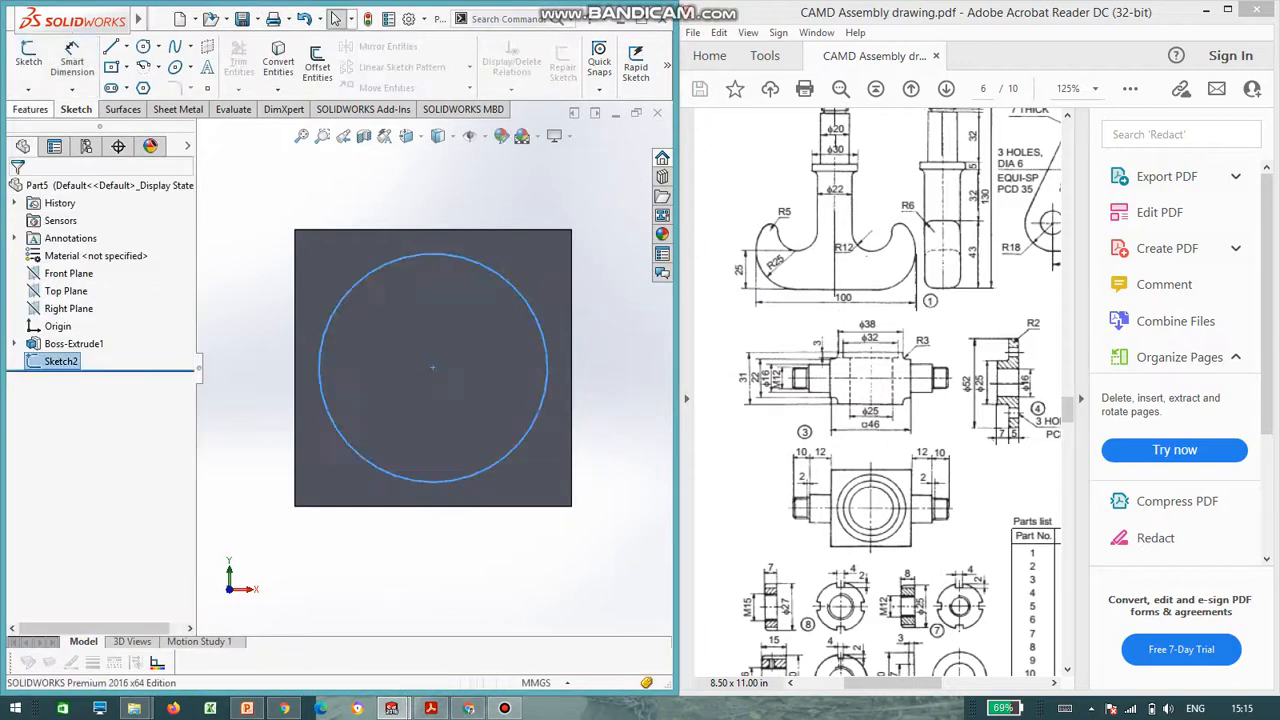
- Extrude the front-face circle into a boss 4 mm deep
left_click(36, 58)
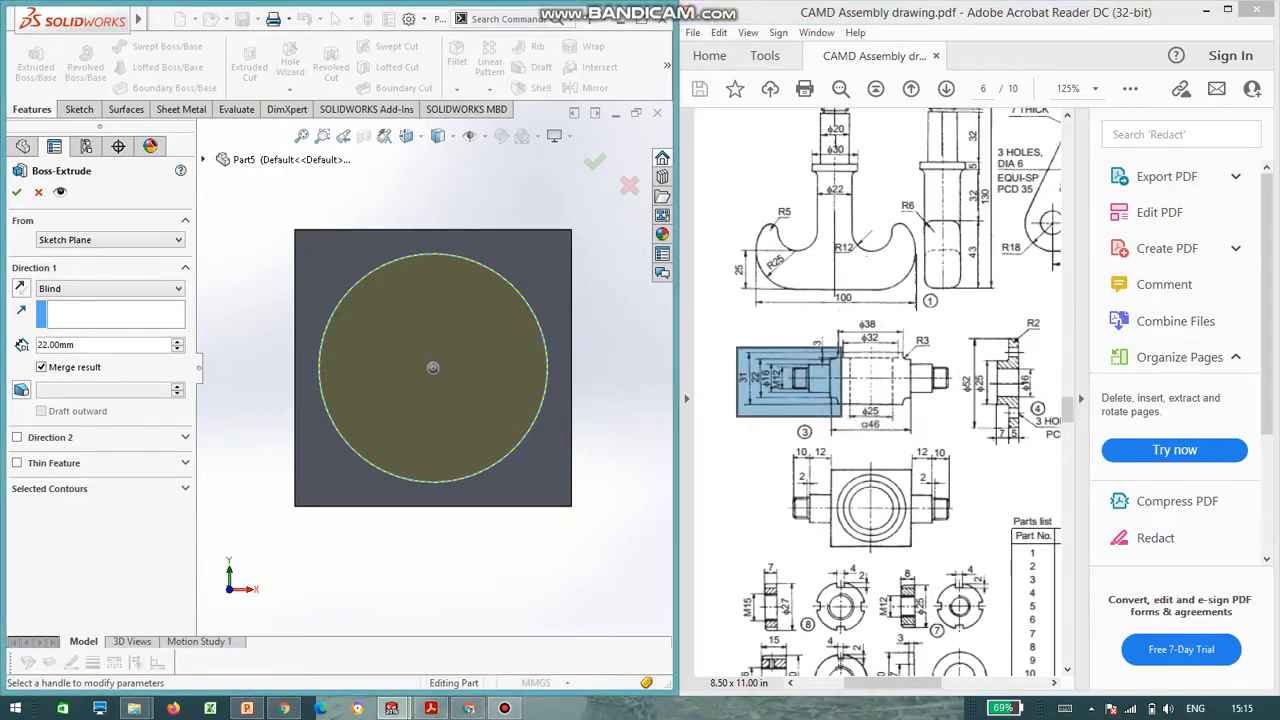
left_click(100, 344)
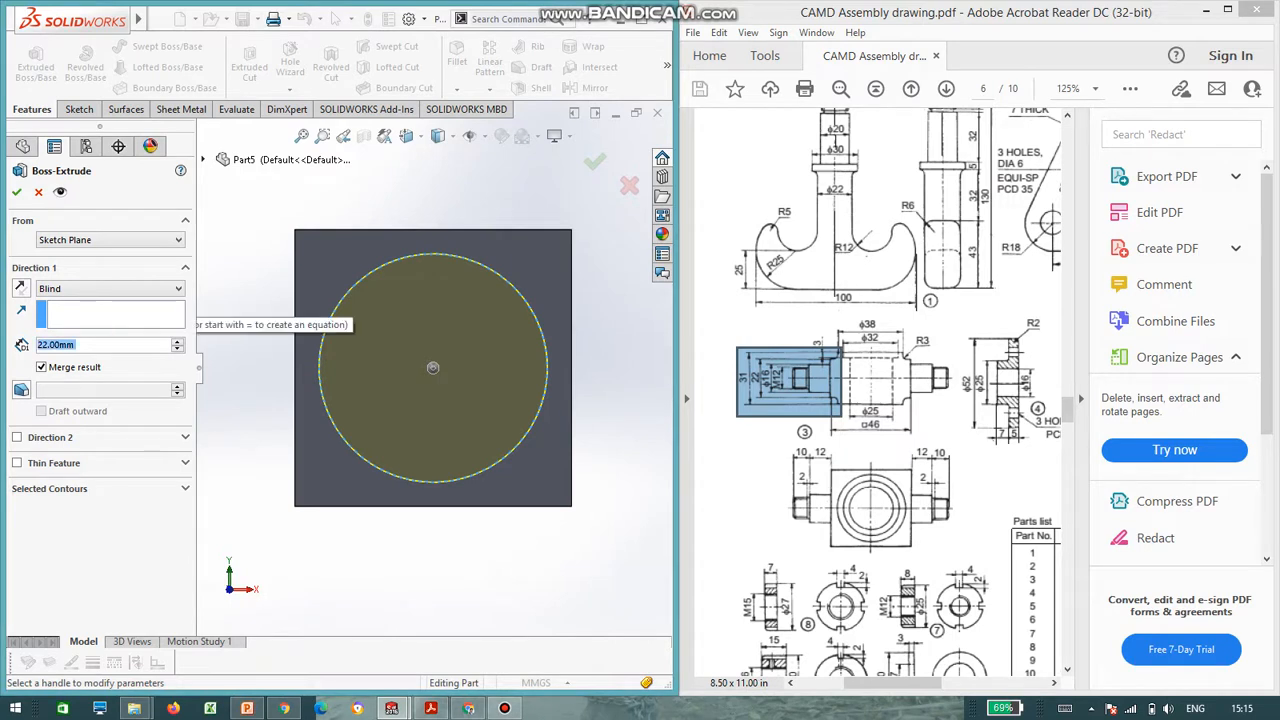
type("4")
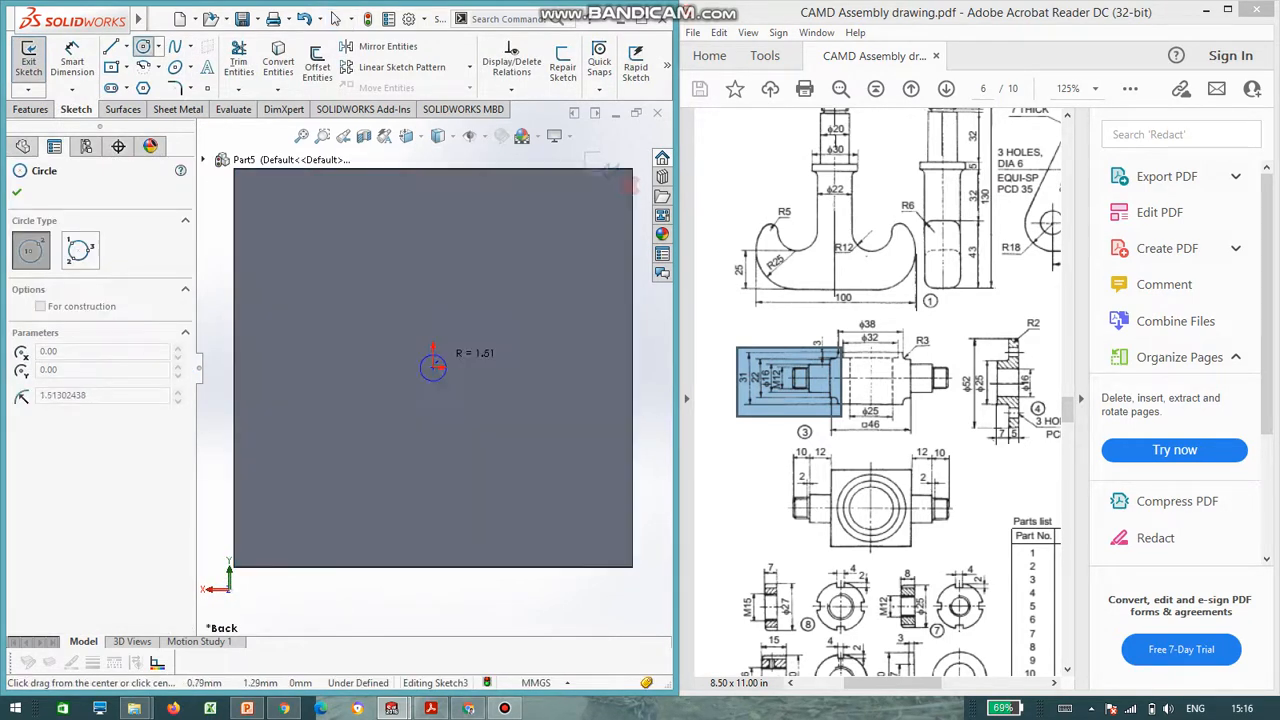
- Draw a circle centred on the origin of the back face and extrude it into a matching boss
left_click_drag(432, 368, 548, 368)
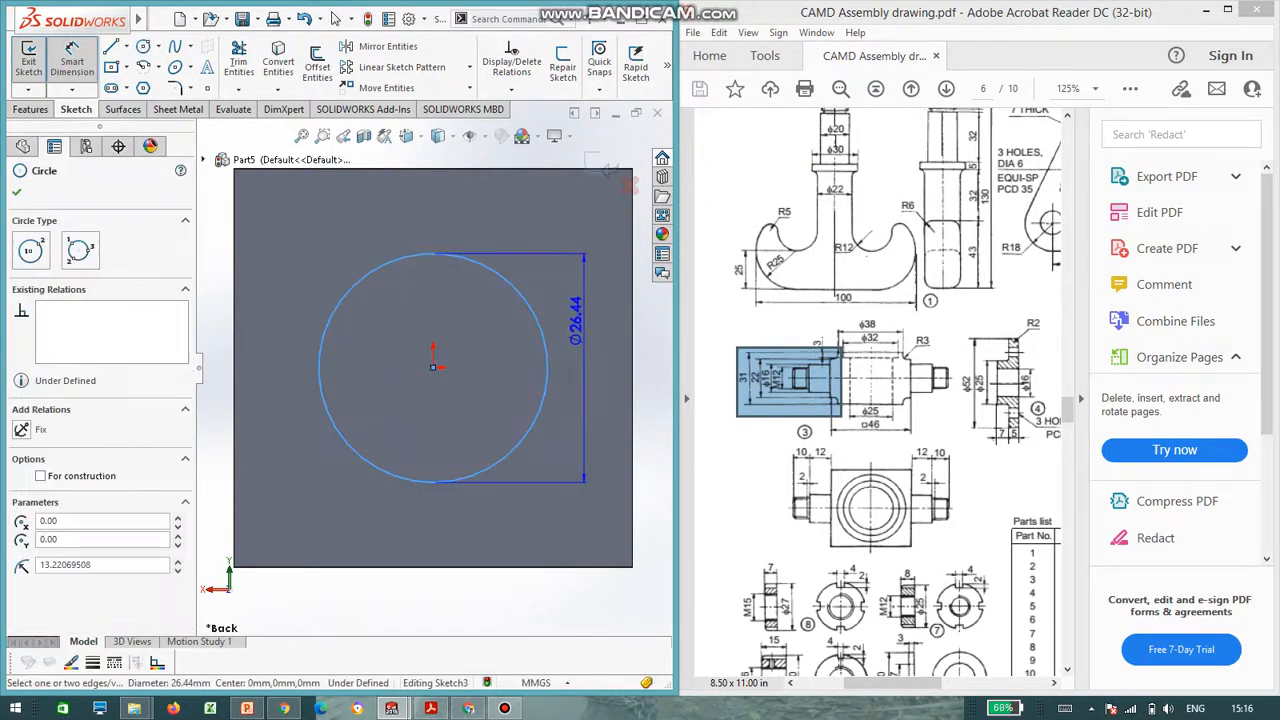
left_click(72, 60)
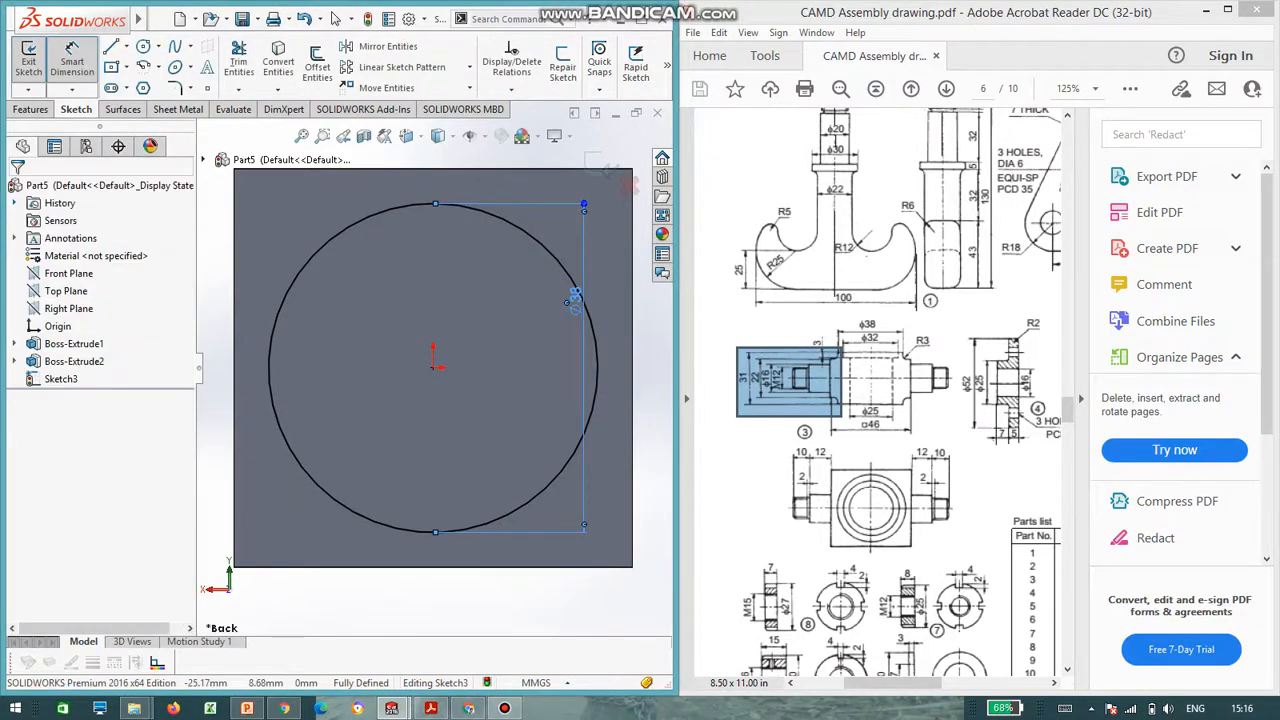
left_click(32, 108)
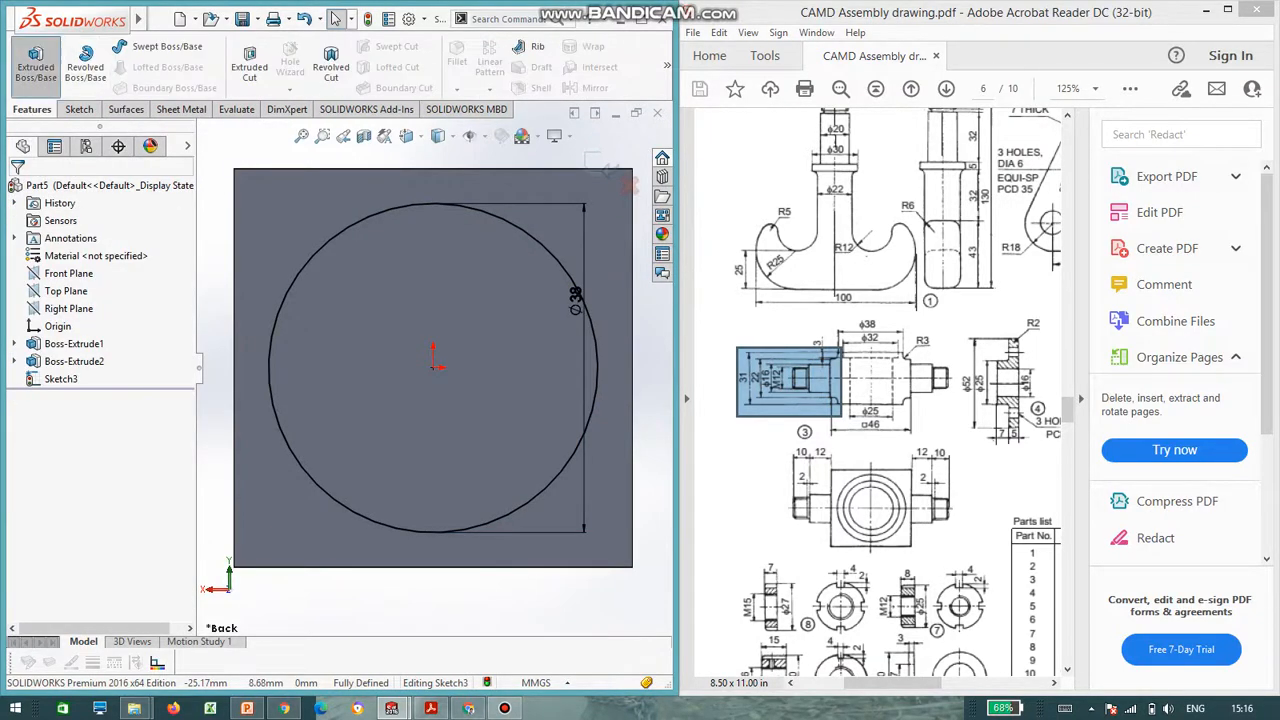
left_click(36, 60)
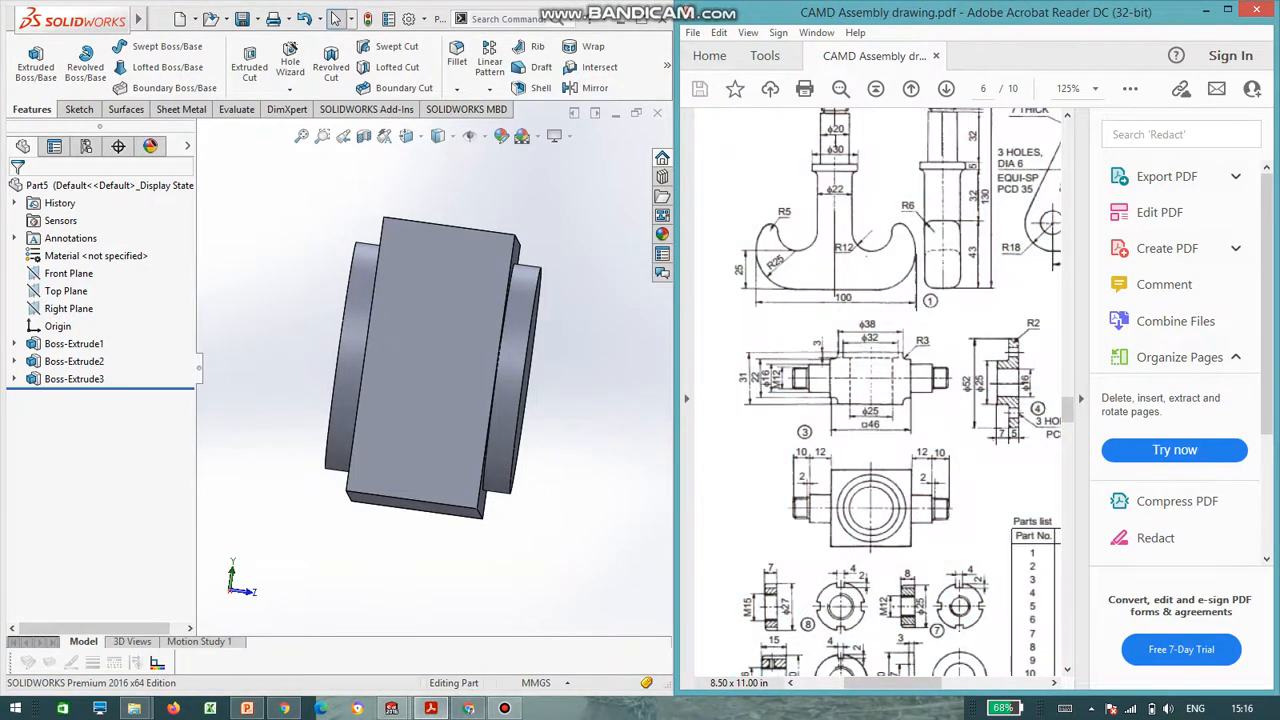
- Round the boss base edge with a 3 mm fillet
left_click(456, 56)
type("3")
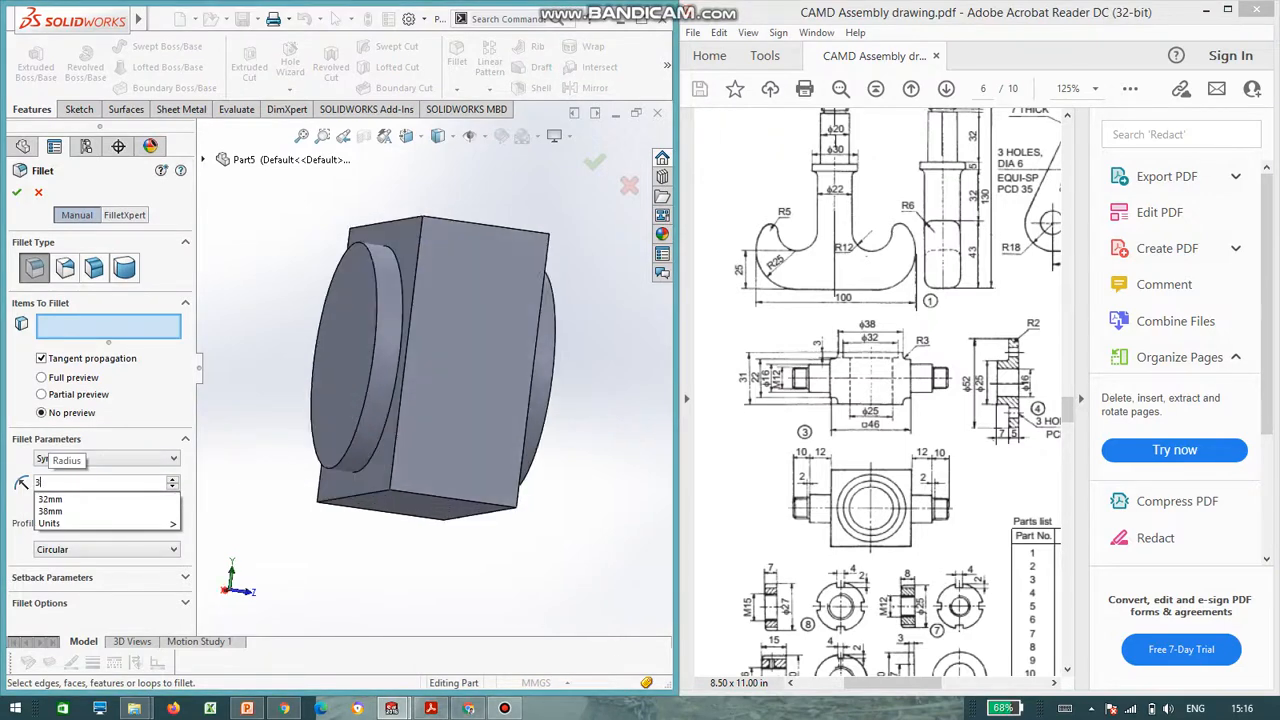
left_click(372, 270)
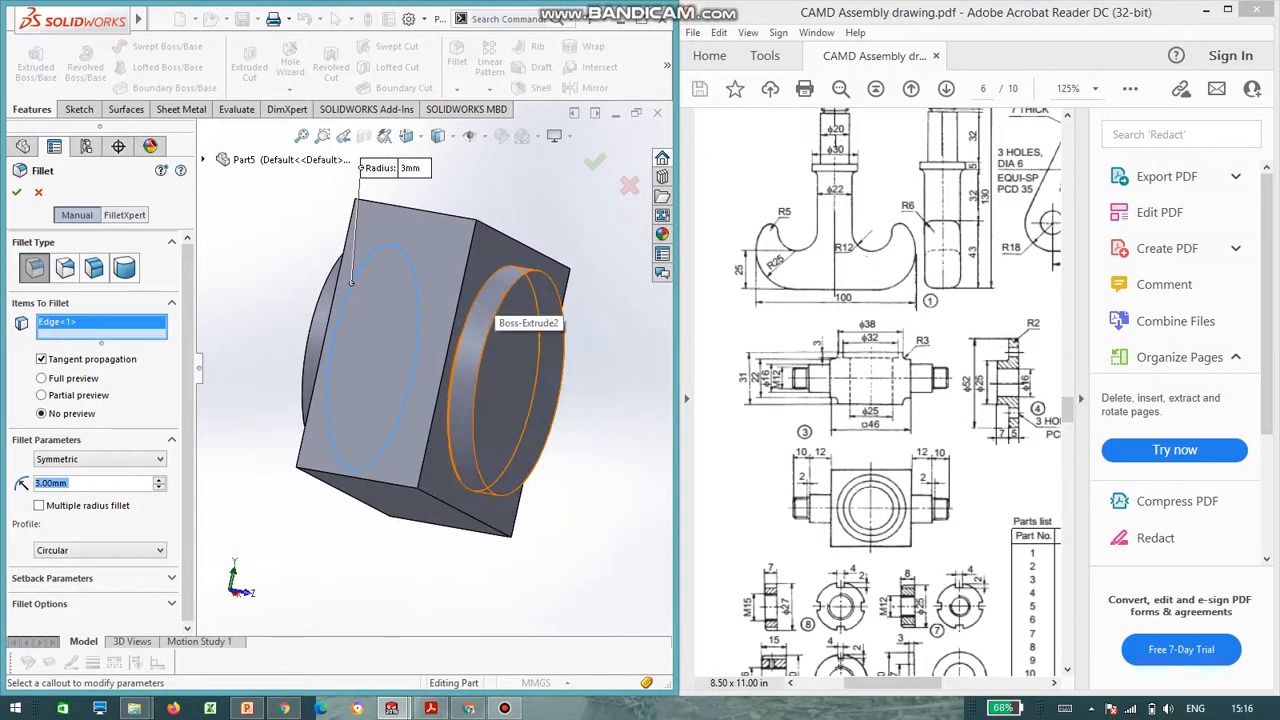
left_click(516, 270)
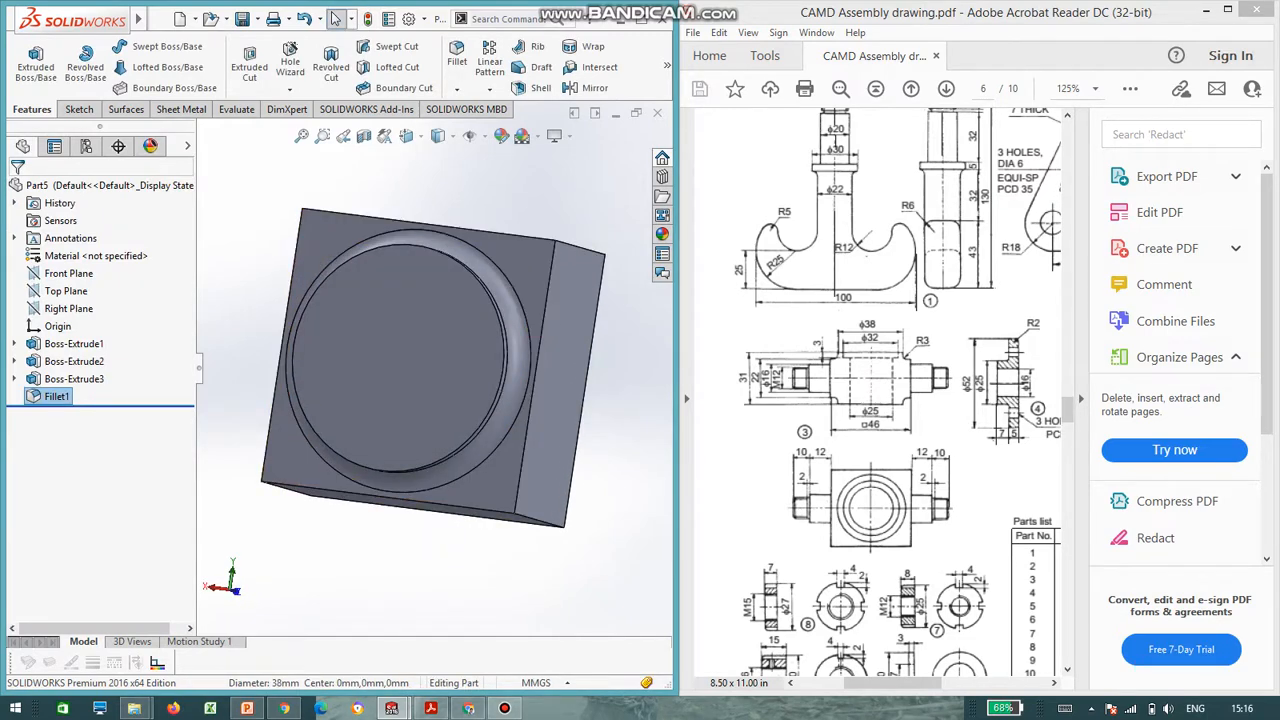
- Sketch a Ø32 circle on the boss face and cut it 3 mm deep as a recess
left_click(410, 360)
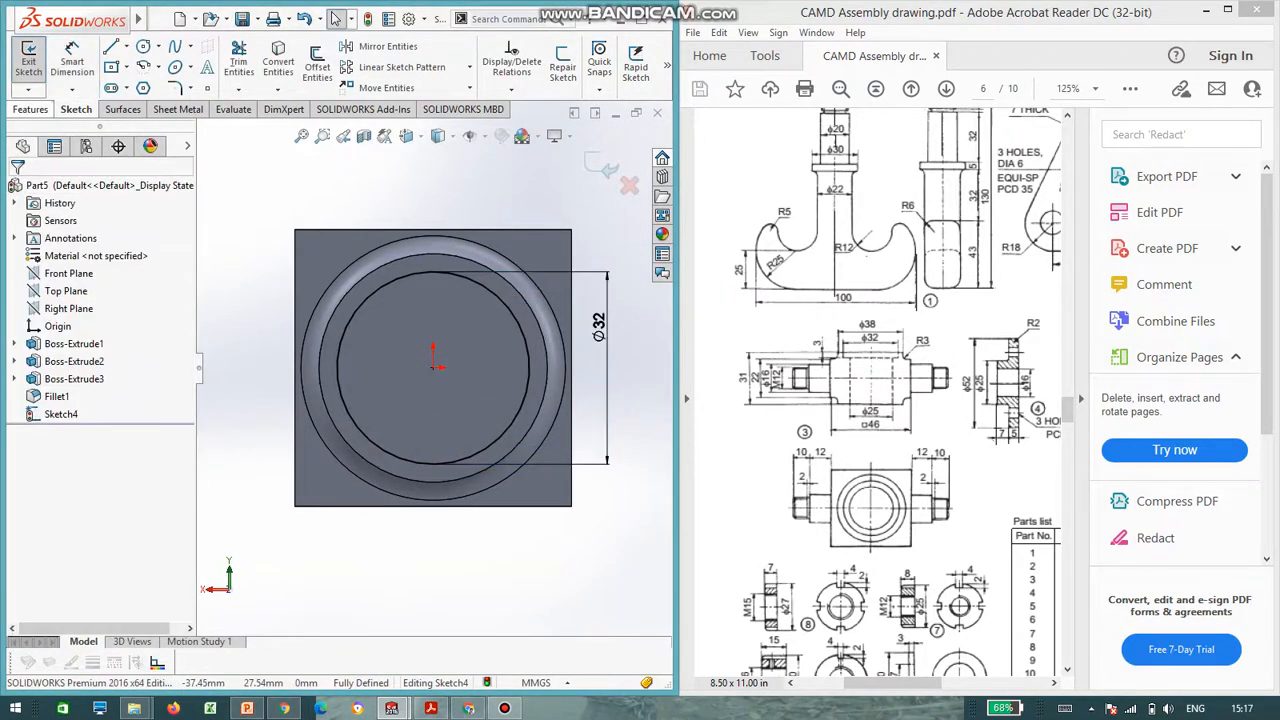
left_click(32, 108)
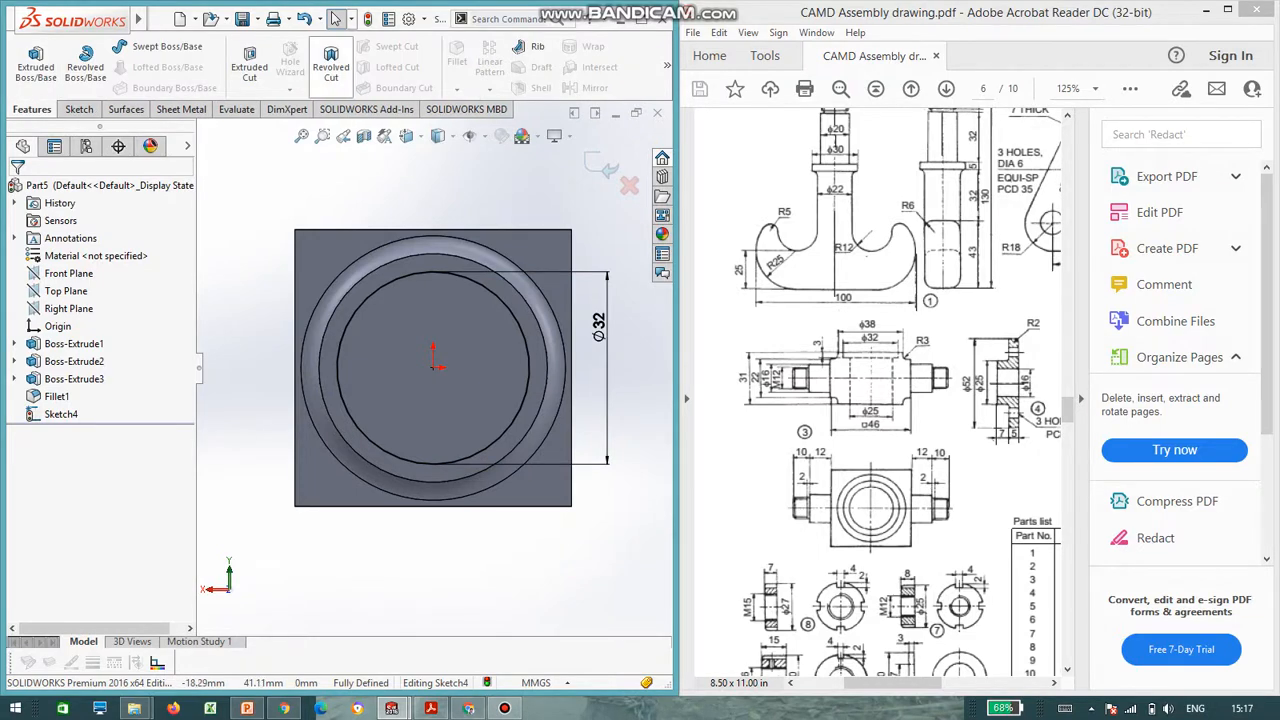
left_click(248, 68)
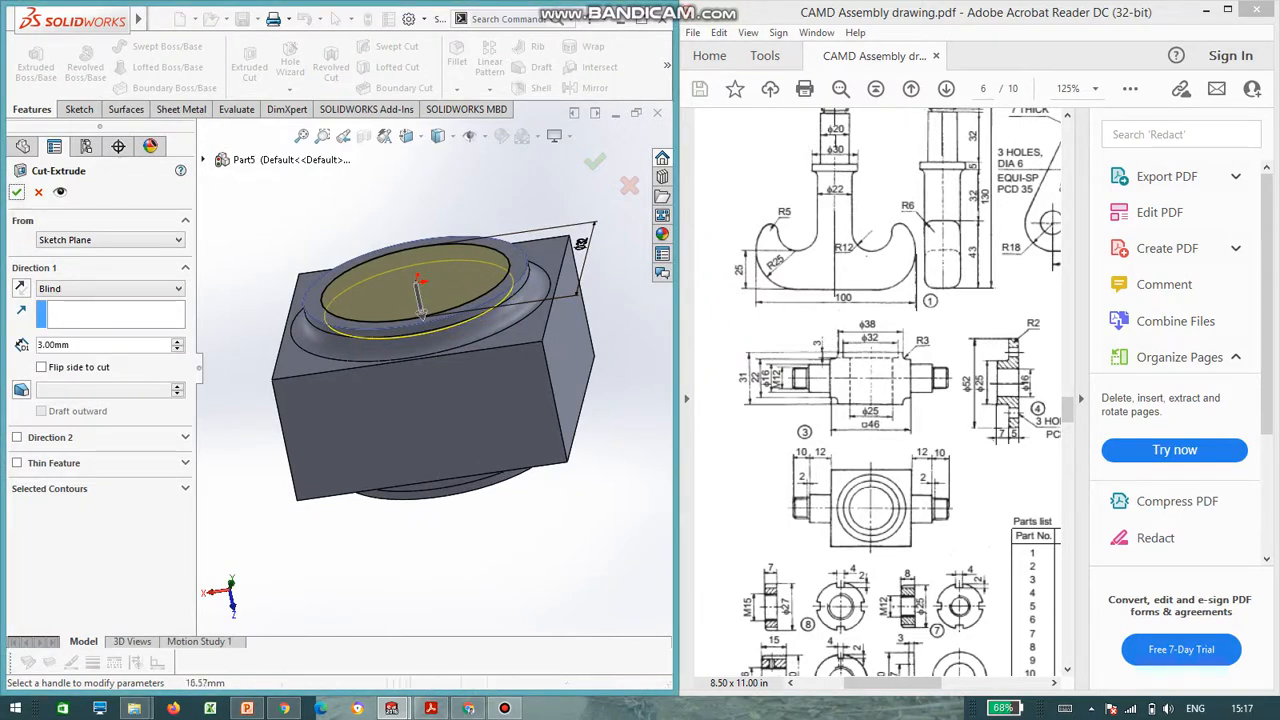
left_click(594, 160)
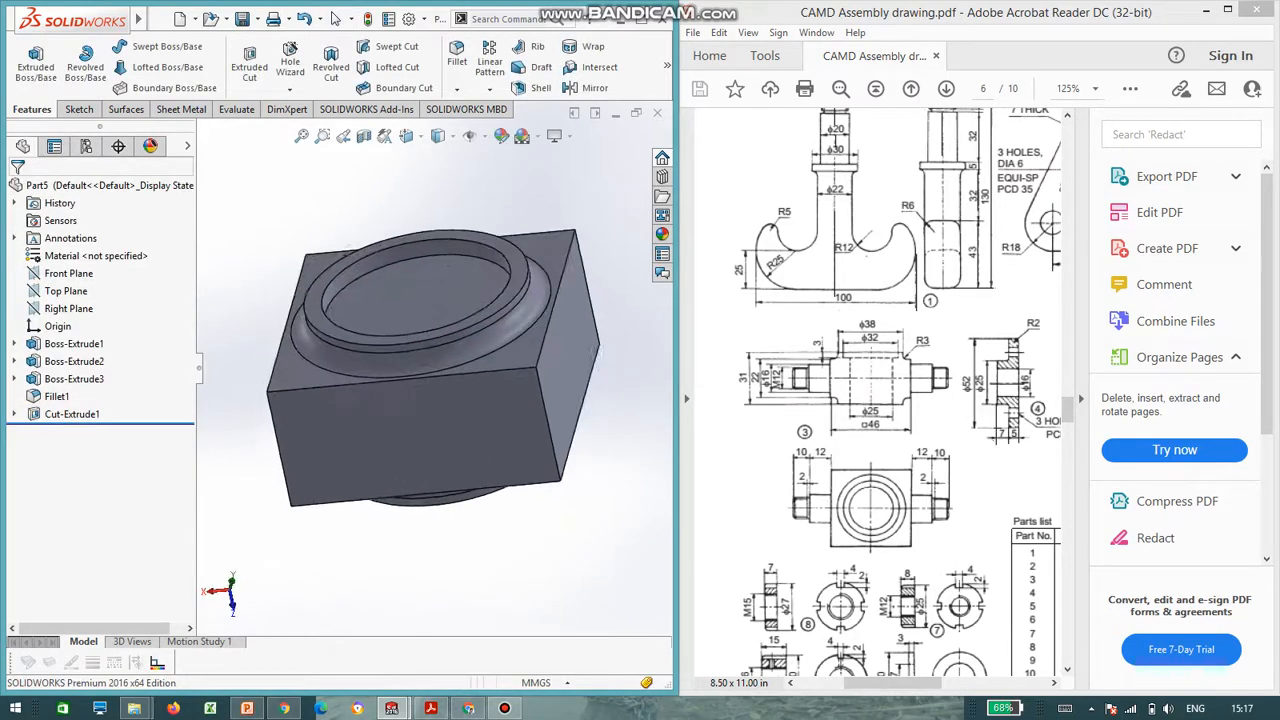
- Sketch the bore circle in the recess and cut it Through All along the boss axis
left_click(72, 412)
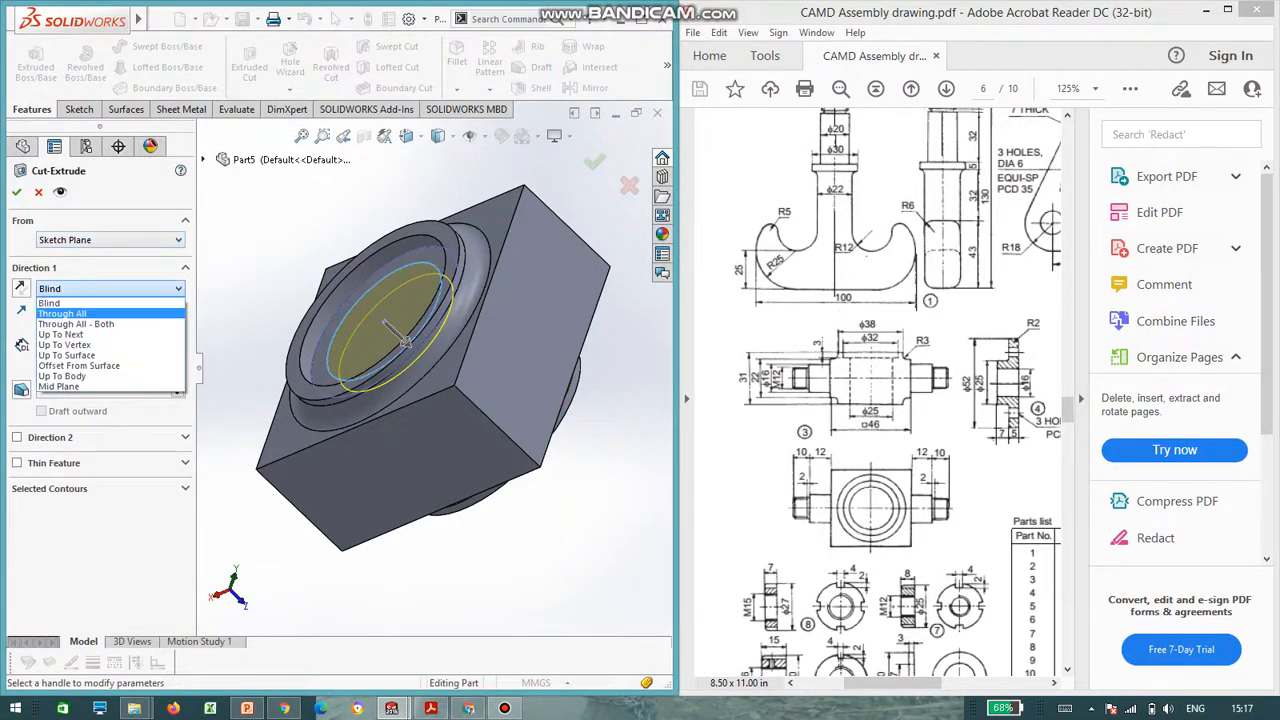
left_click(62, 312)
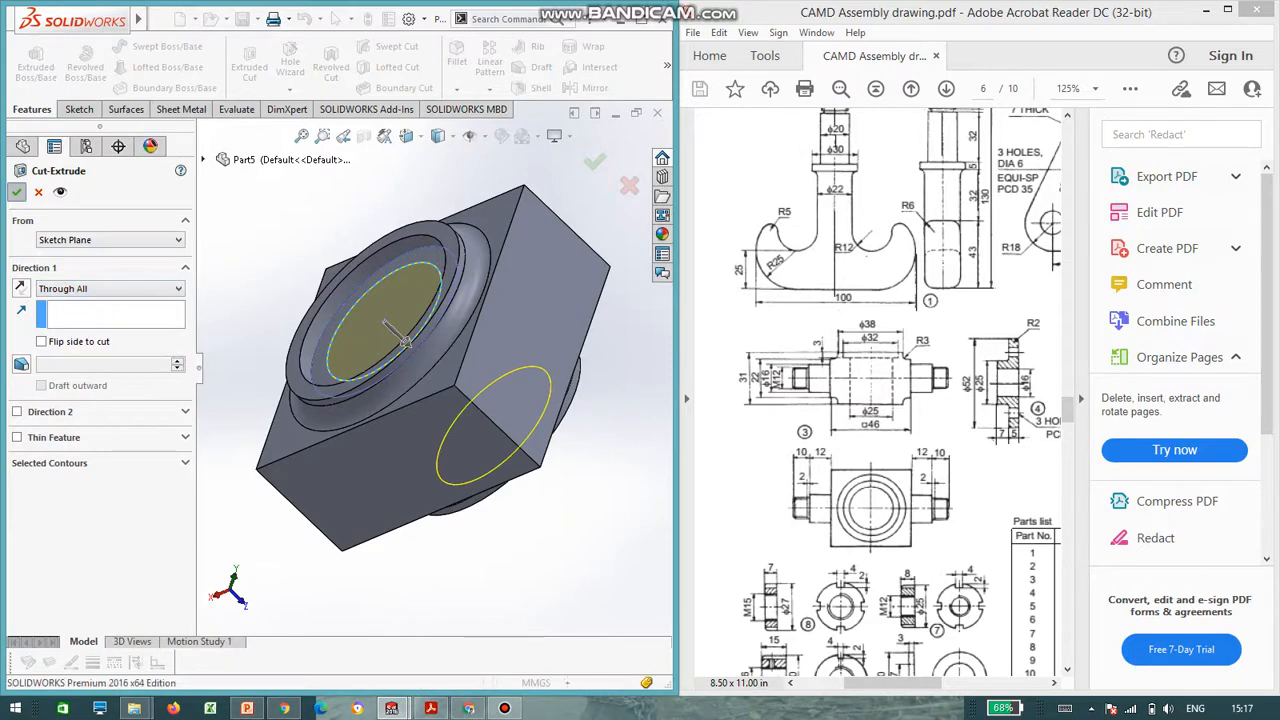
left_click(594, 160)
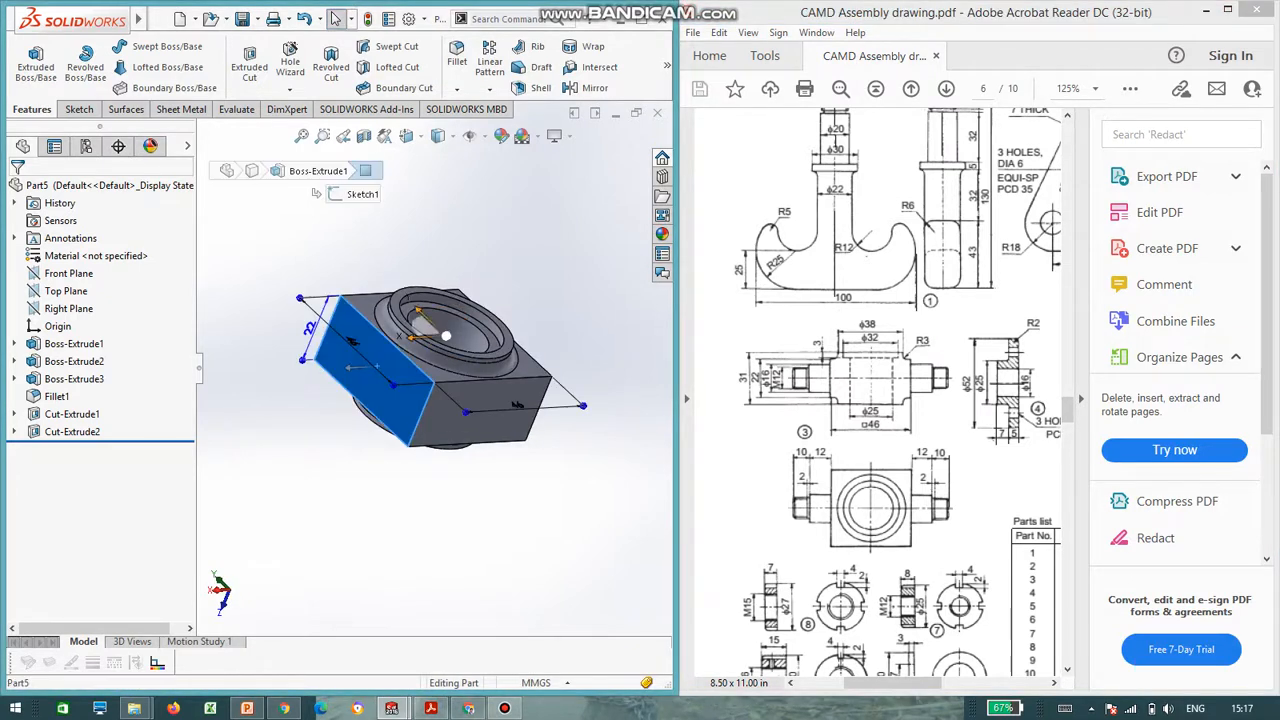
- Sketch a circle at the centre of the block's side face and start dimensioning its diameter
left_click(72, 344)
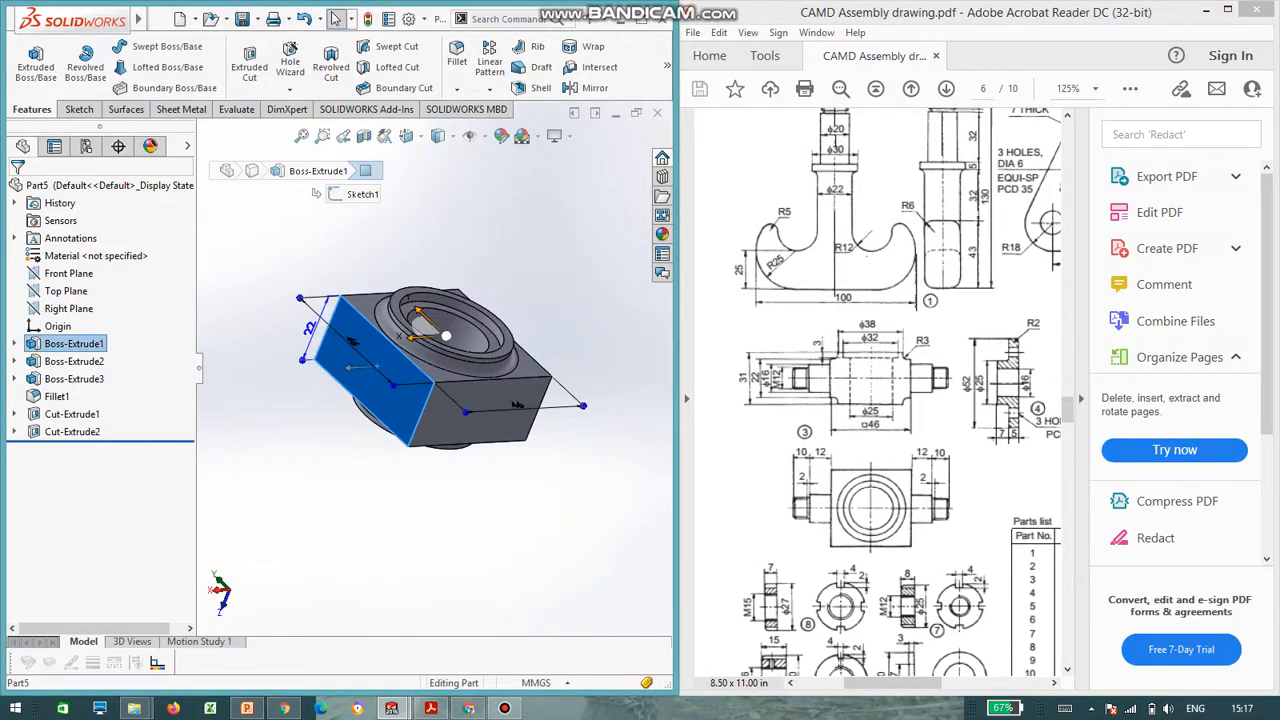
left_click(76, 108)
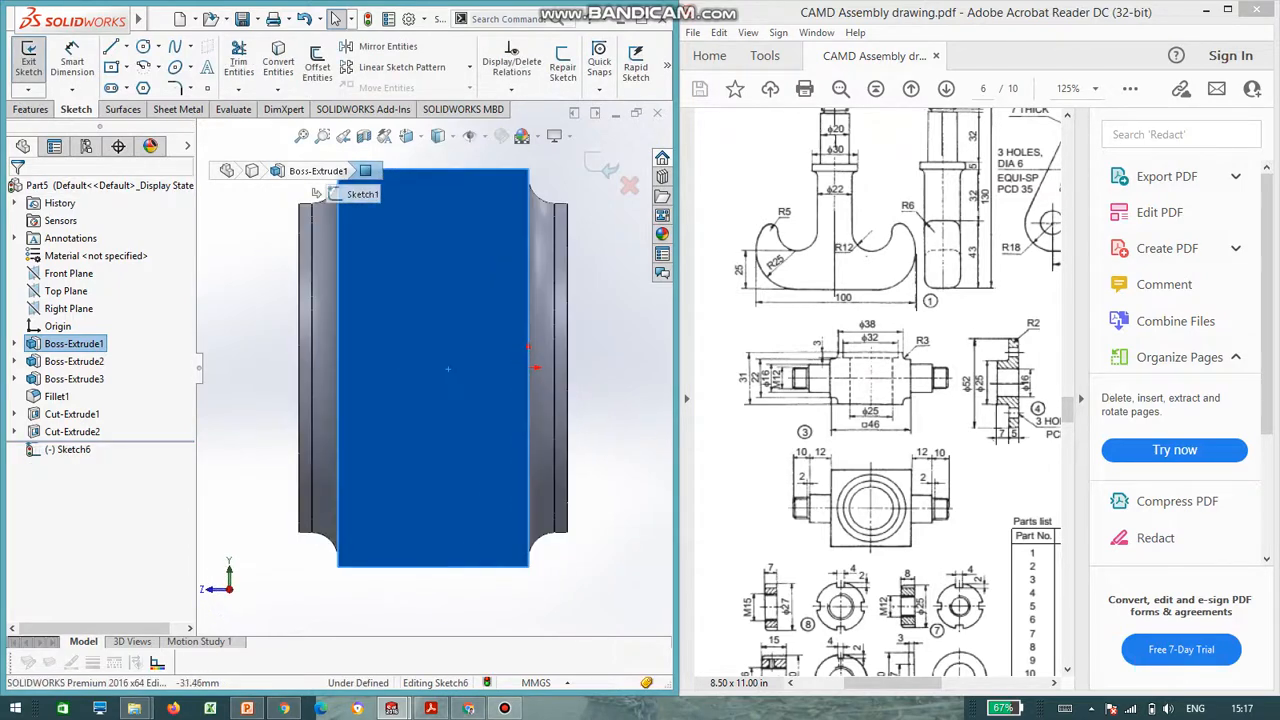
left_click(144, 46)
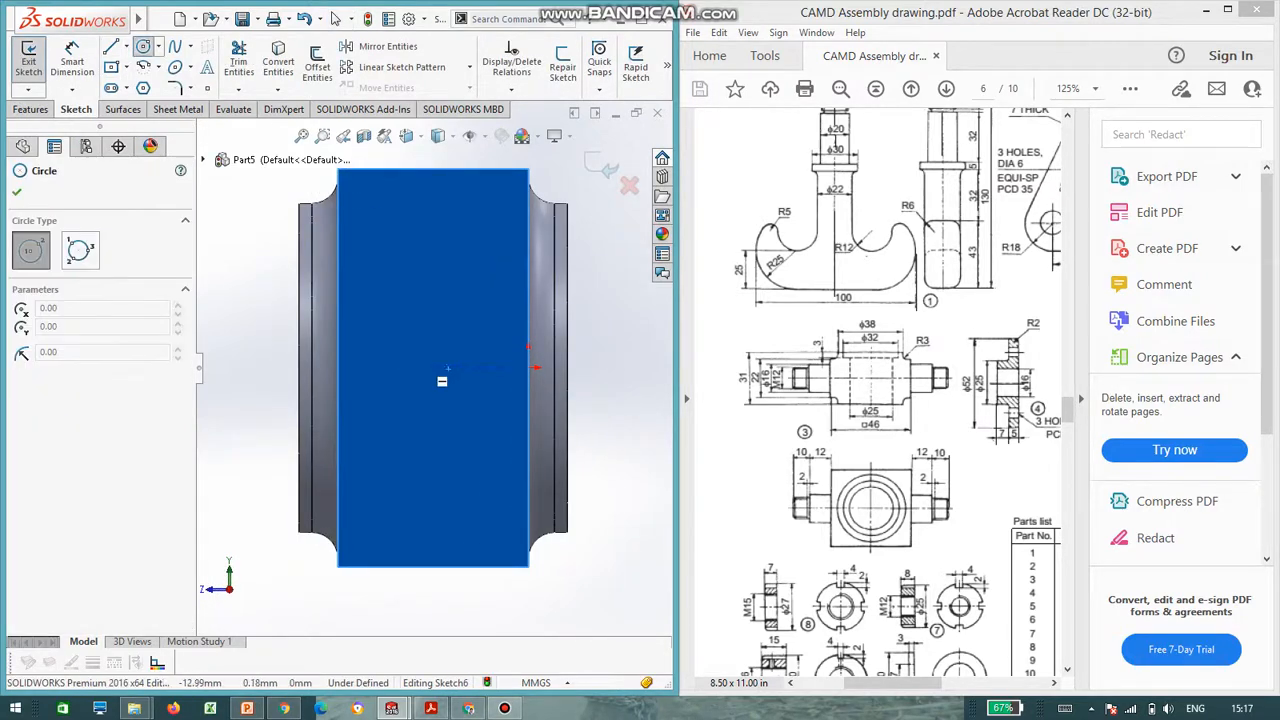
left_click_drag(428, 368, 476, 368)
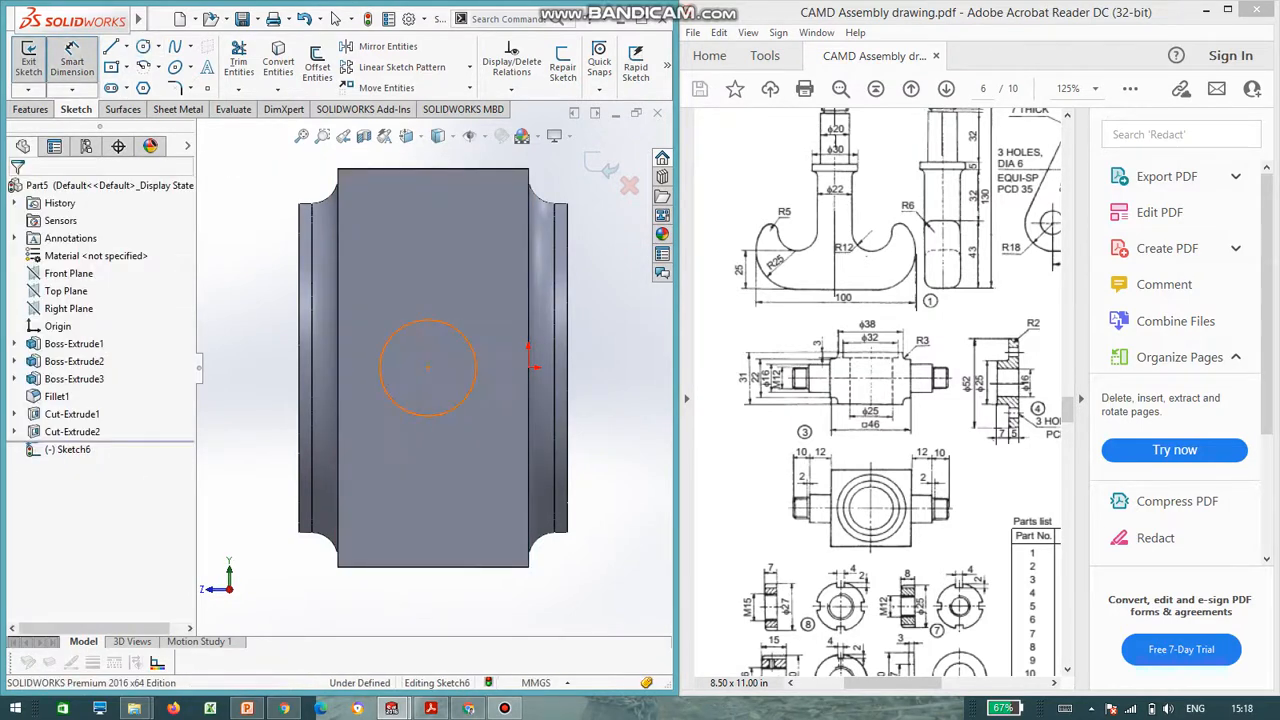
left_click(428, 368)
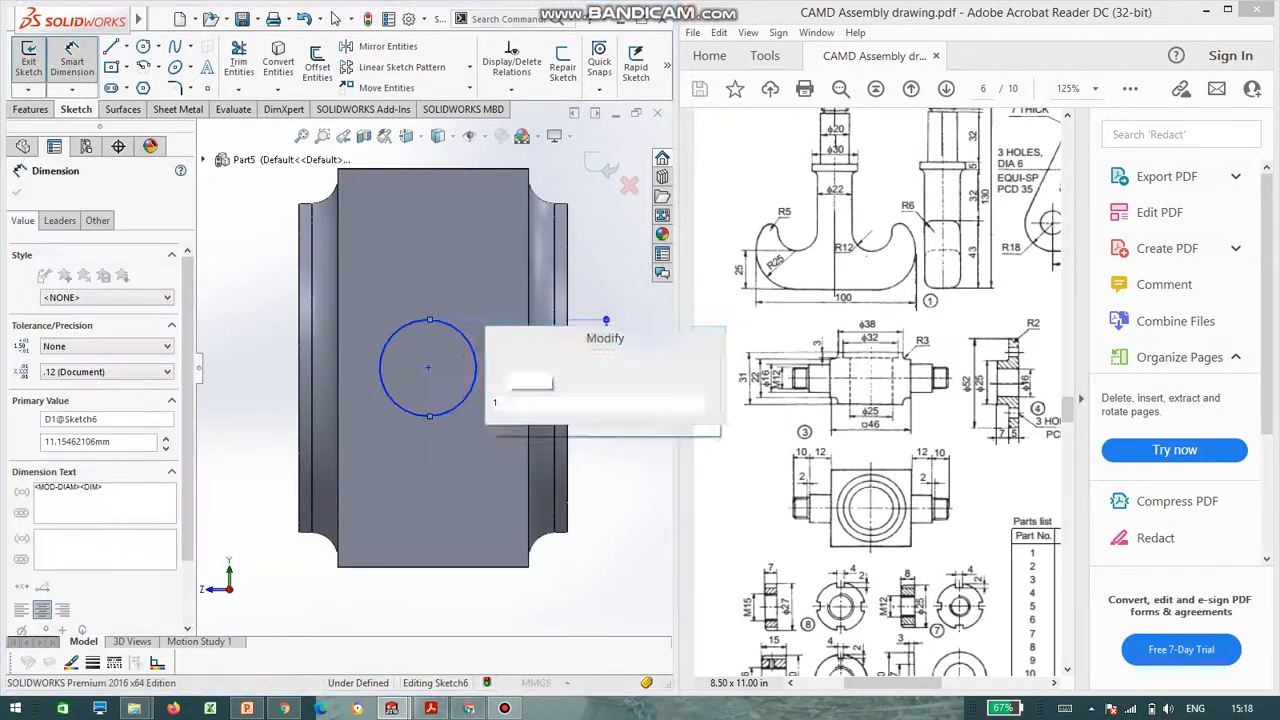